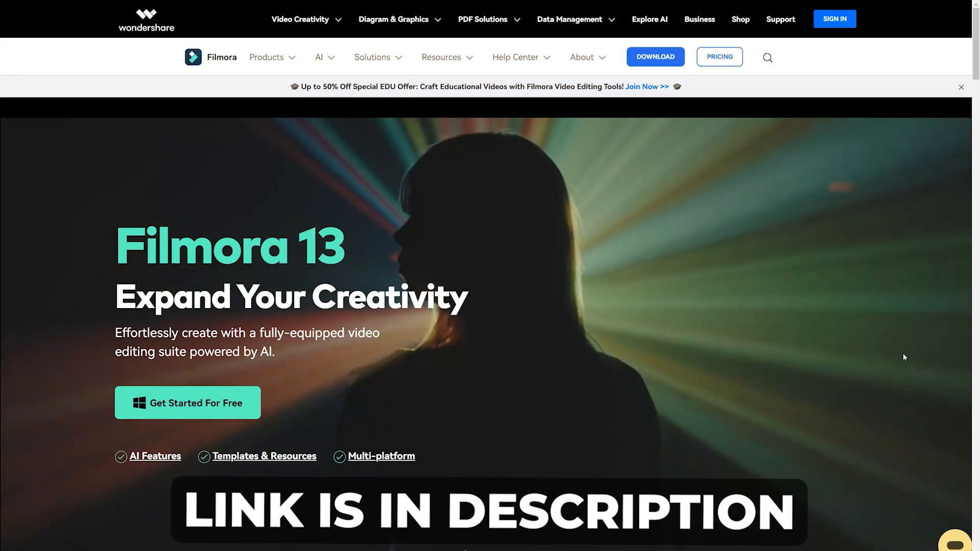
# Step: Scroll the Filmora 13 product page down to the AI features grid (AI Copilot Editing, AI Music Generator)
pyautogui.scroll(-3)
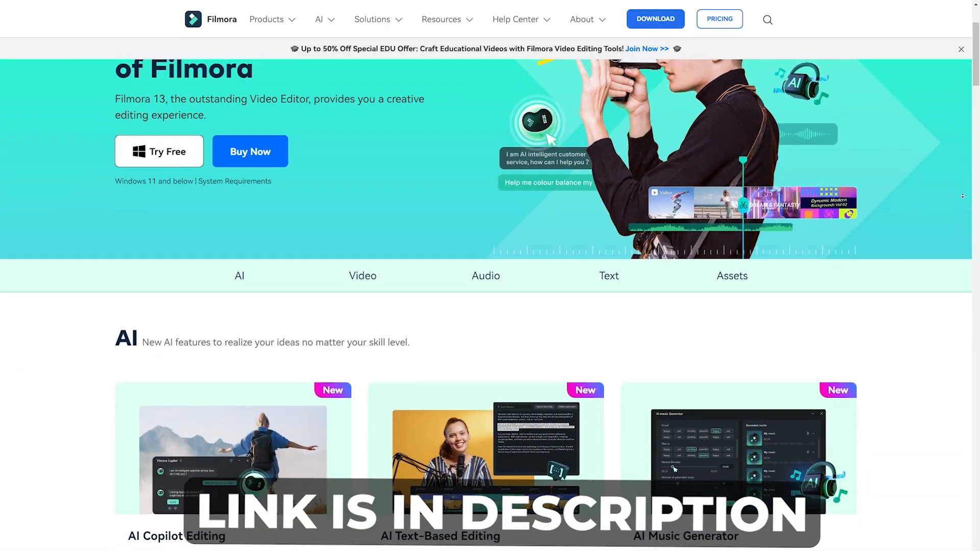
pyautogui.scroll(-3)
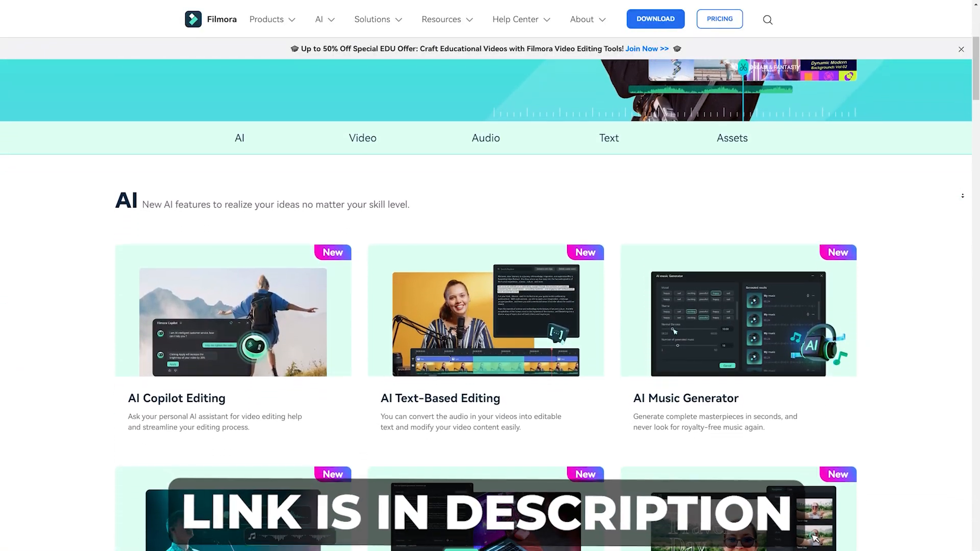
pyautogui.scroll(-3)
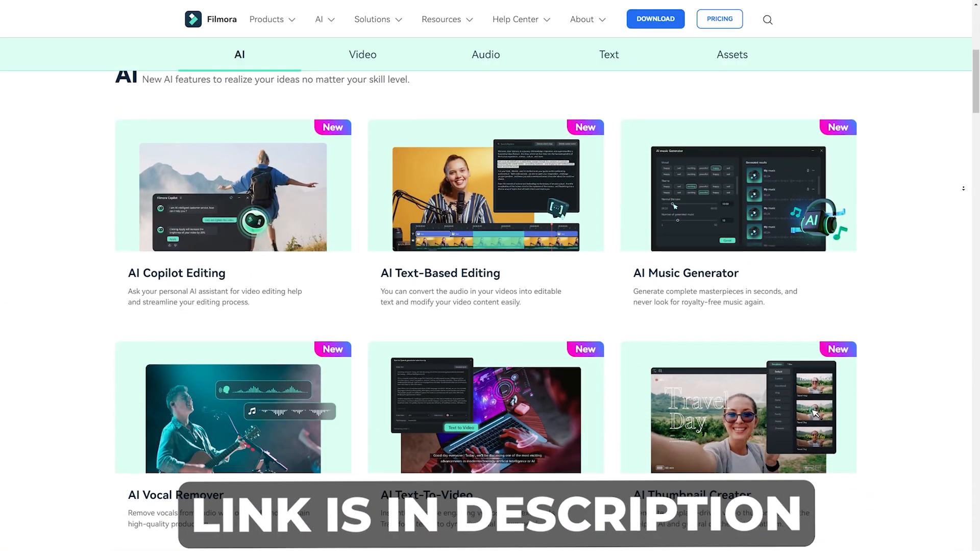
pyautogui.scroll(-3)
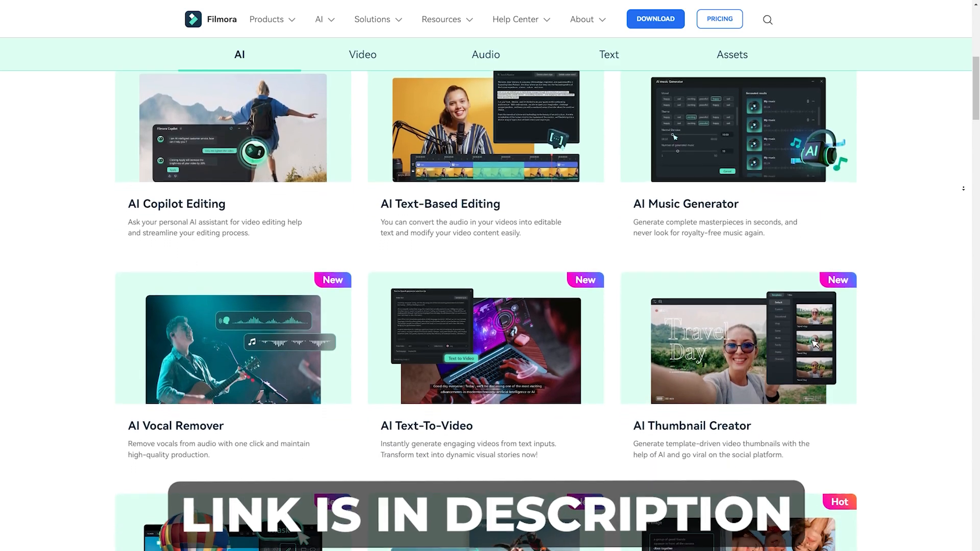
pyautogui.scroll(-3)
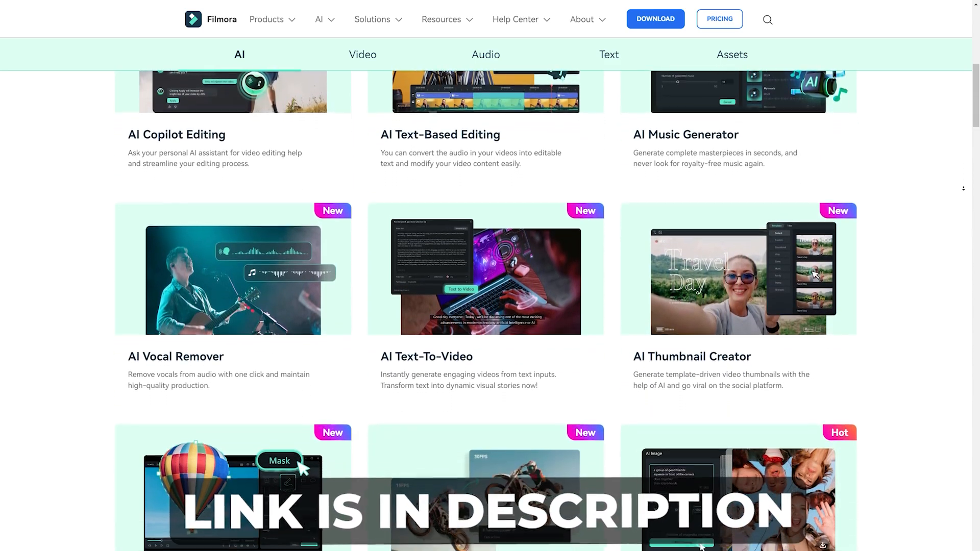
pyautogui.scroll(-3)
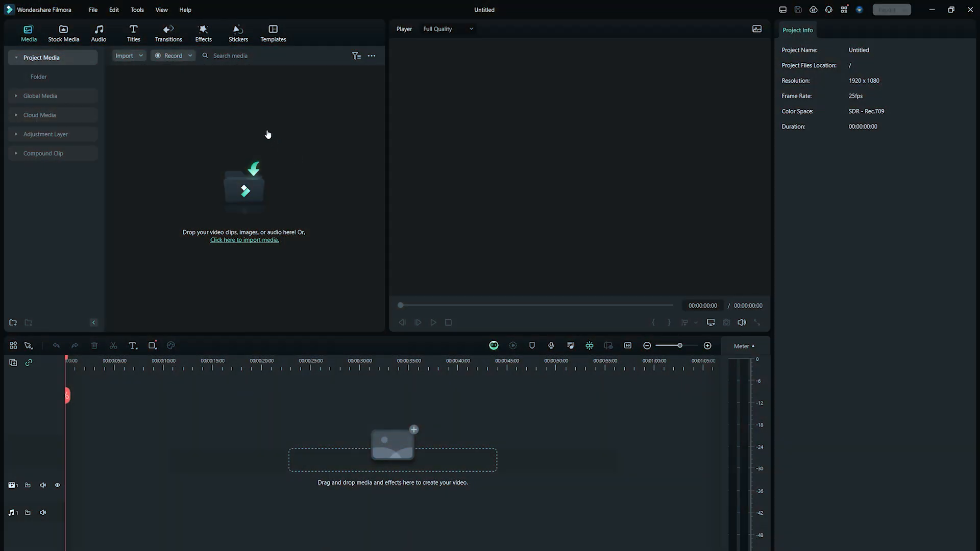
# Step: Import the couch video from Downloads > Video, place it on the timeline and briefly play it
pyautogui.click(127, 55)
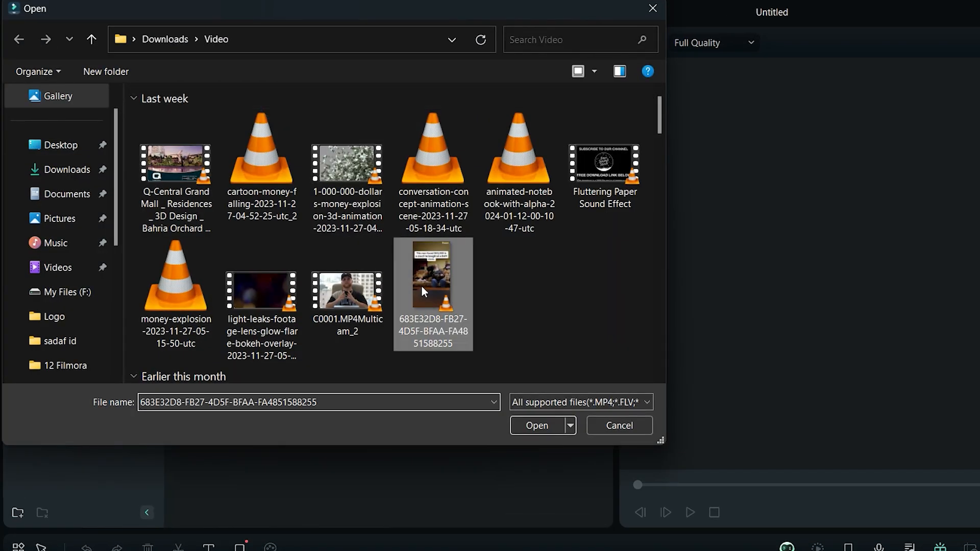
pyautogui.click(537, 426)
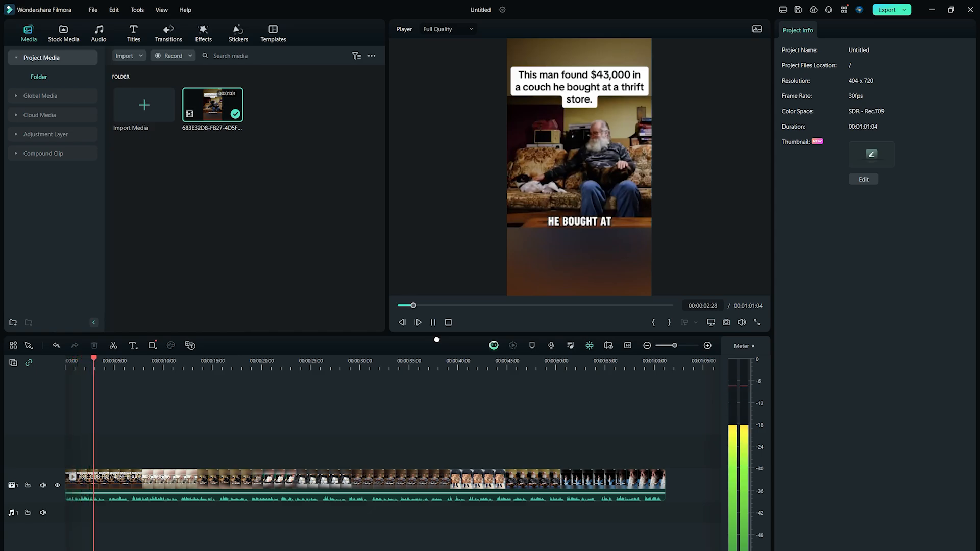
pyautogui.click(418, 323)
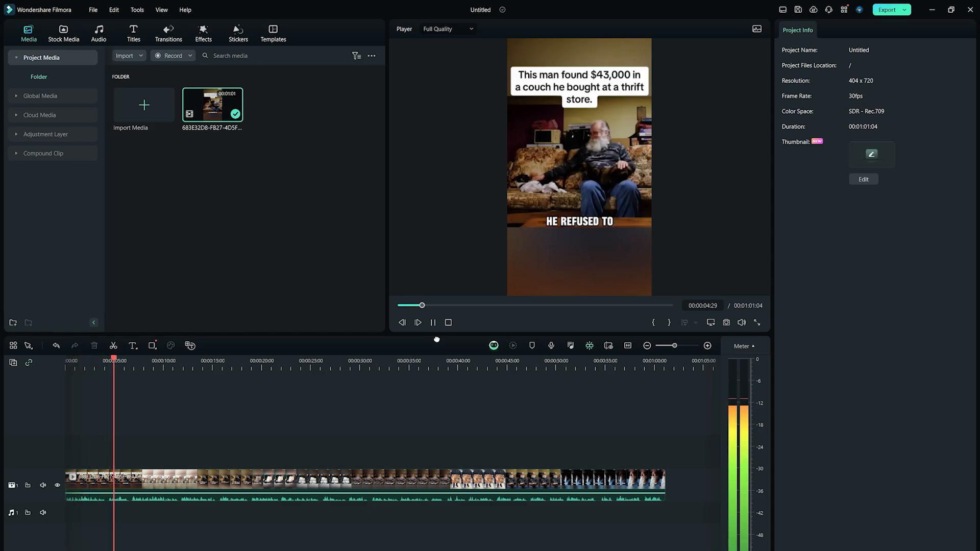
pyautogui.click(448, 323)
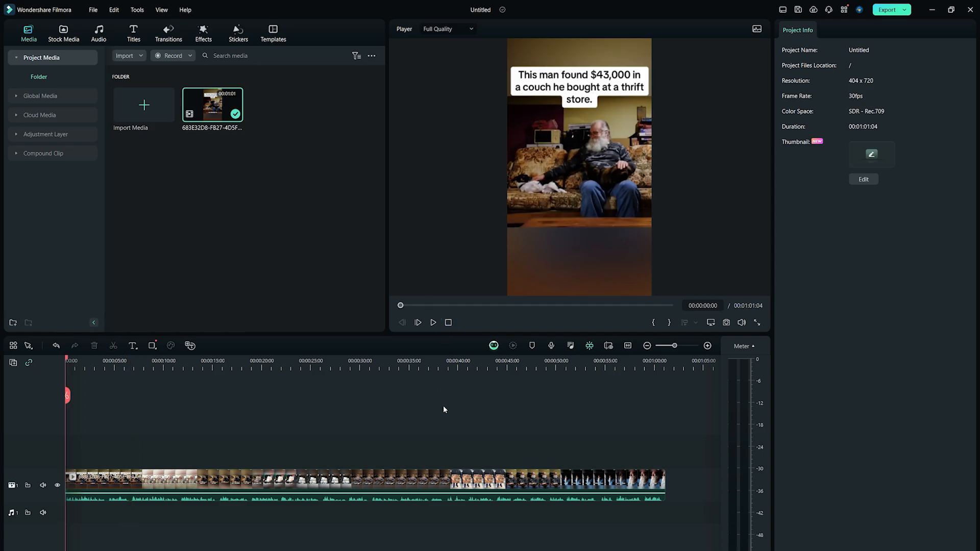
# Step: Start AI Translation on the clip with the 'Translate voice and text' type
pyautogui.rightClick(427, 487)
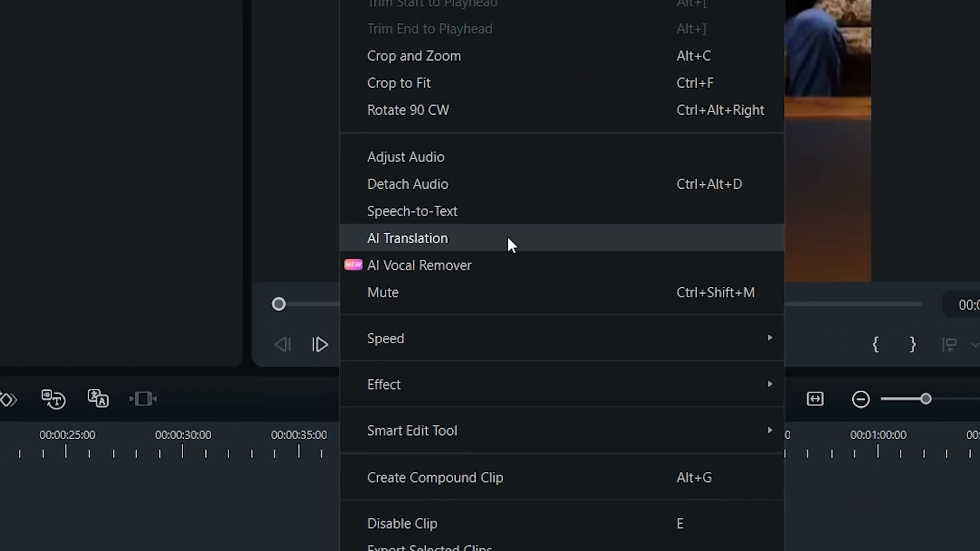
pyautogui.click(406, 239)
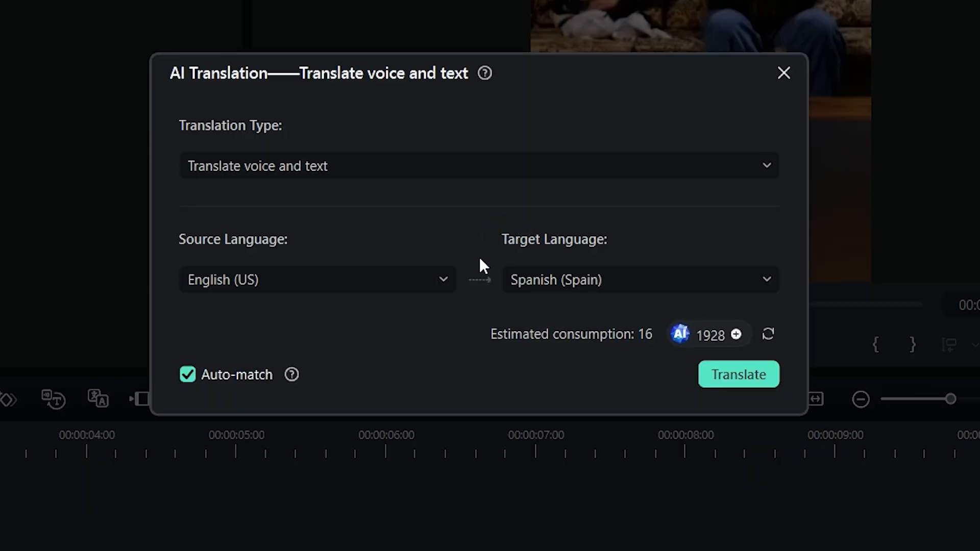
pyautogui.click(468, 165)
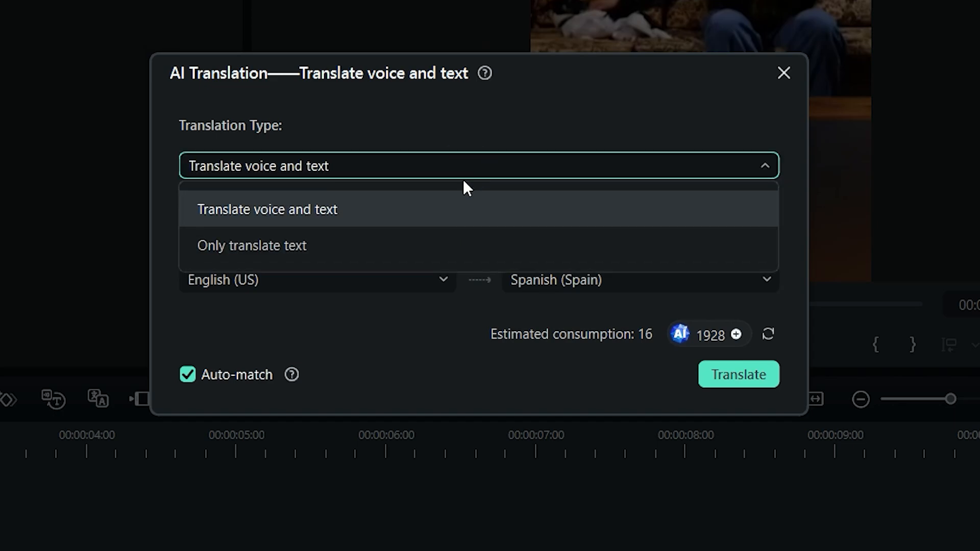
pyautogui.click(251, 245)
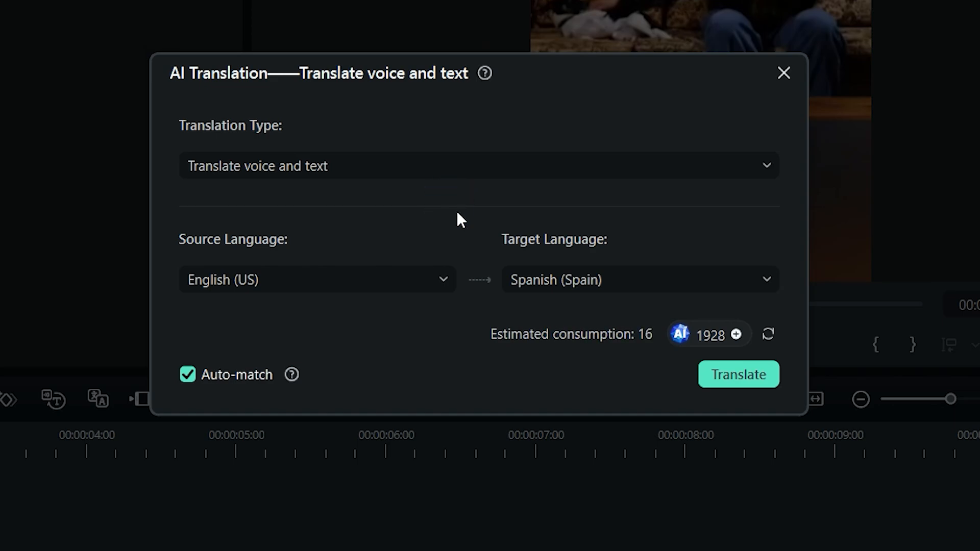
# Step: Translate from English (US) to Spanish (Spain) with Auto-match on and run it
pyautogui.click(639, 280)
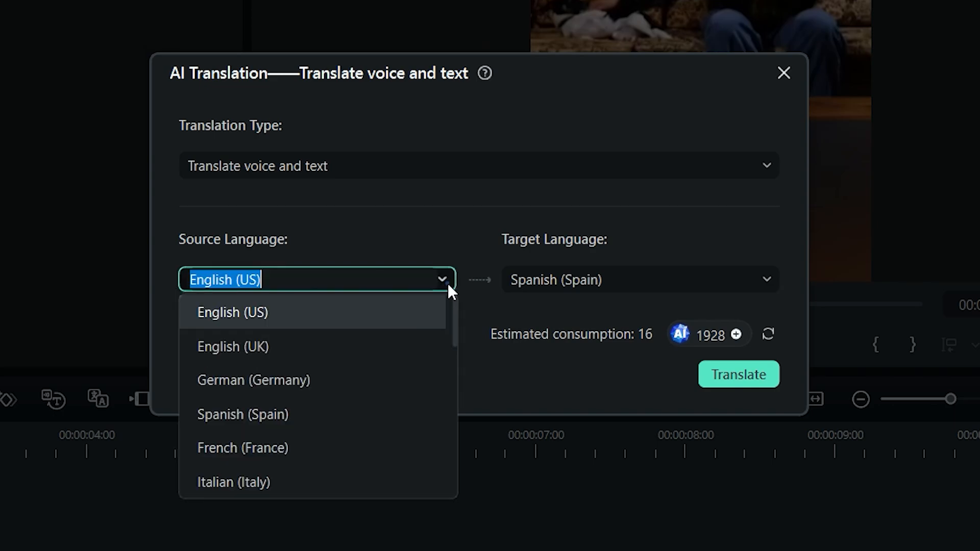
pyautogui.click(233, 313)
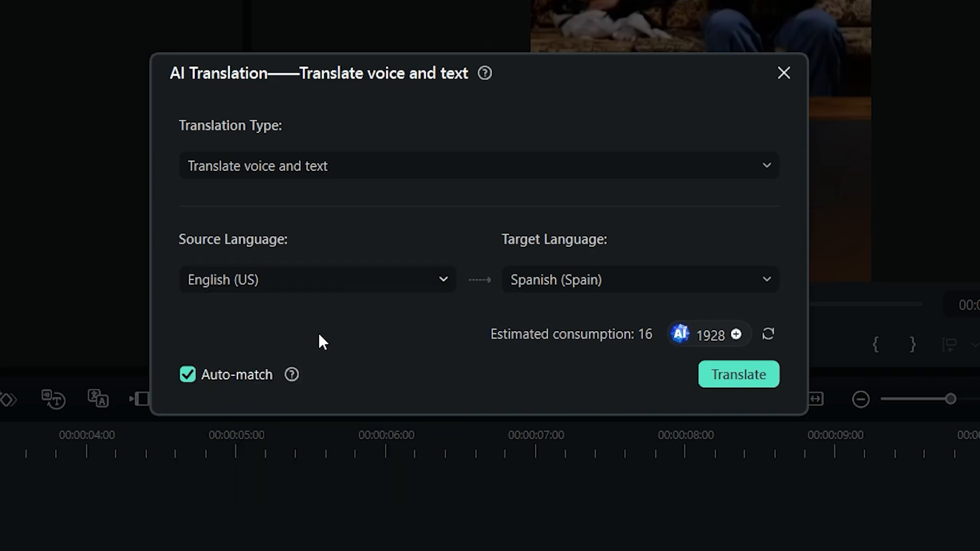
pyautogui.click(188, 374)
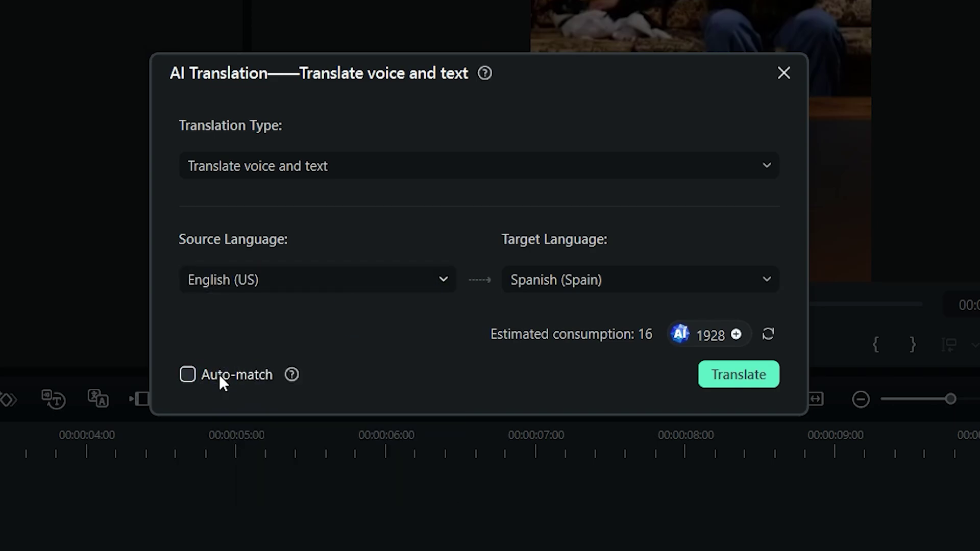
pyautogui.click(187, 374)
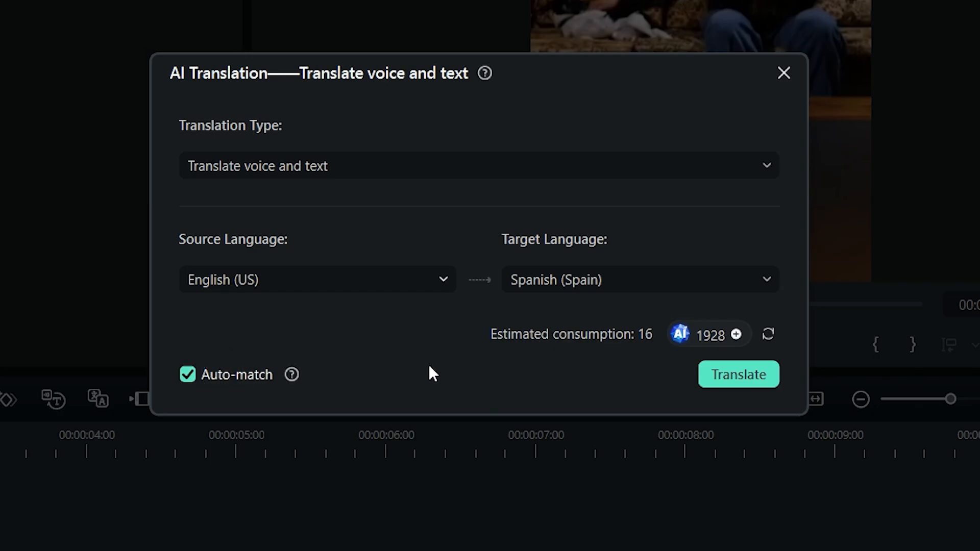
pyautogui.click(739, 374)
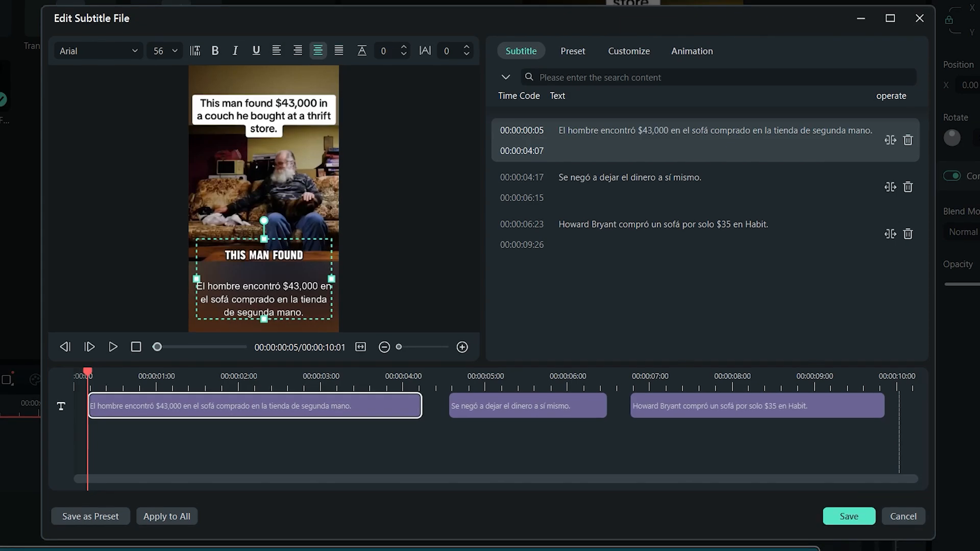
pyautogui.moveTo(418, 499)
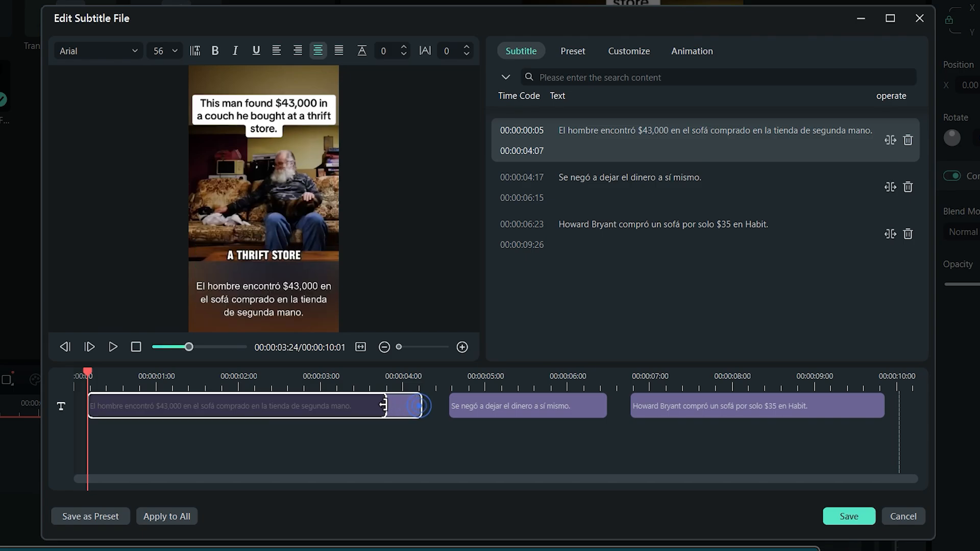
# Step: Shorten the first Spanish subtitle's bar, then show the Animation section's entrance presets
pyautogui.moveTo(412, 405); pyautogui.dragTo(350, 405)
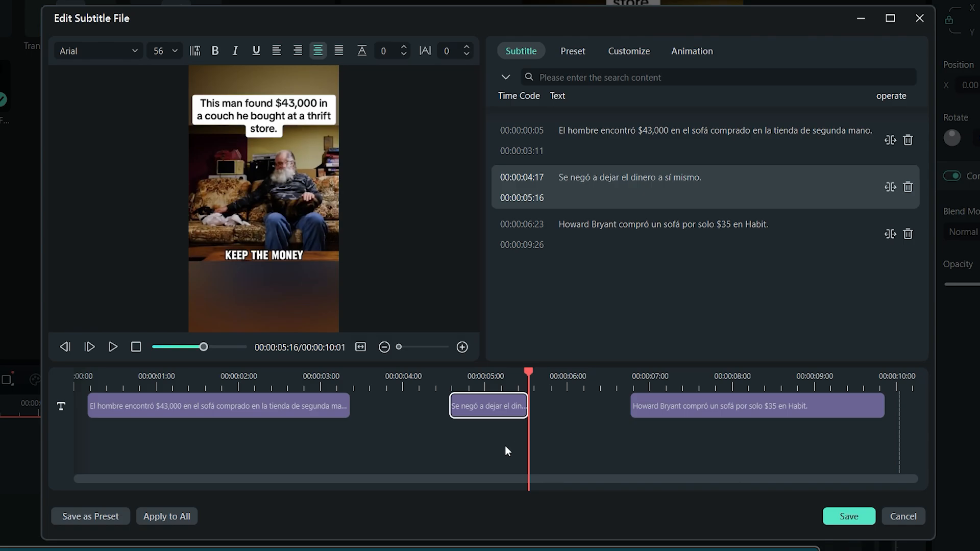
pyautogui.click(692, 51)
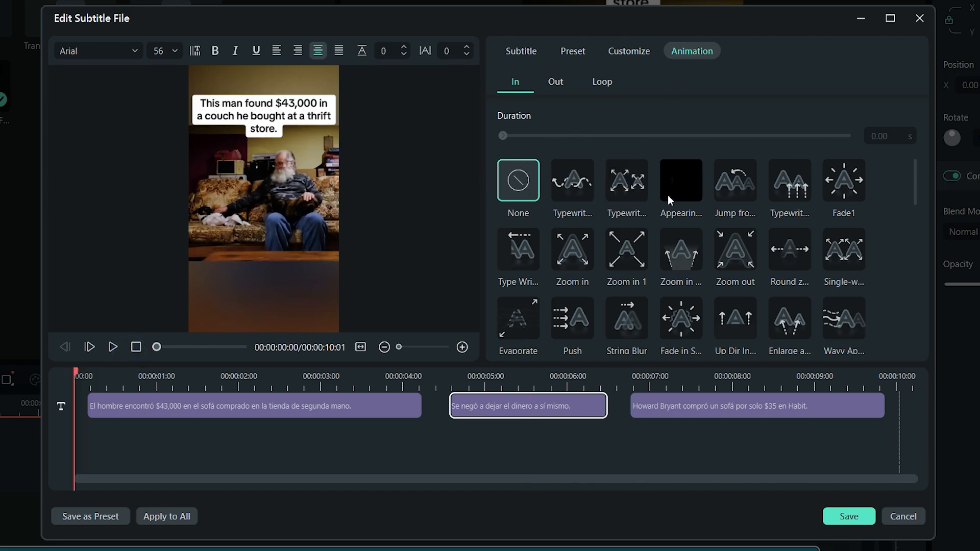
# Step: Give the subtitles typewriter entrance and exit animations and apply the styling to every subtitle
pyautogui.click(572, 181)
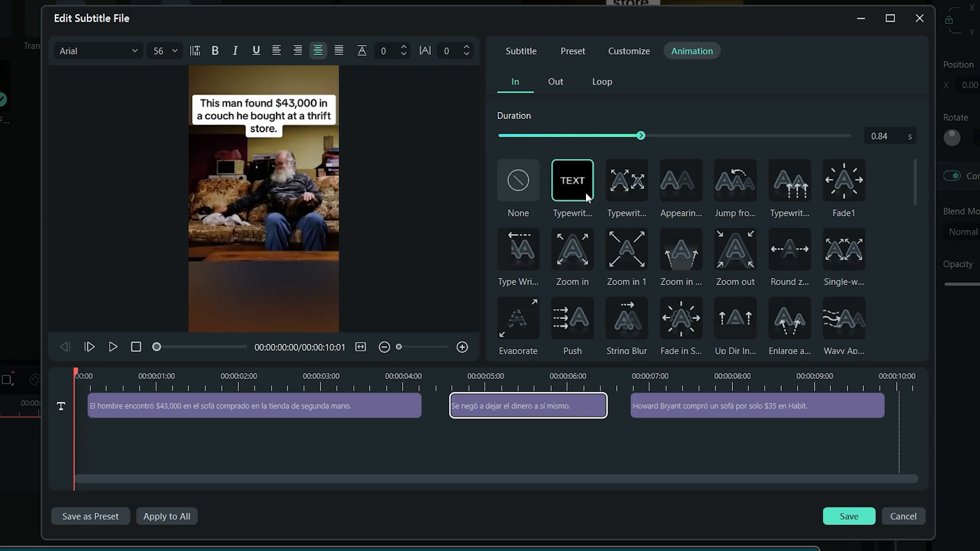
pyautogui.click(555, 82)
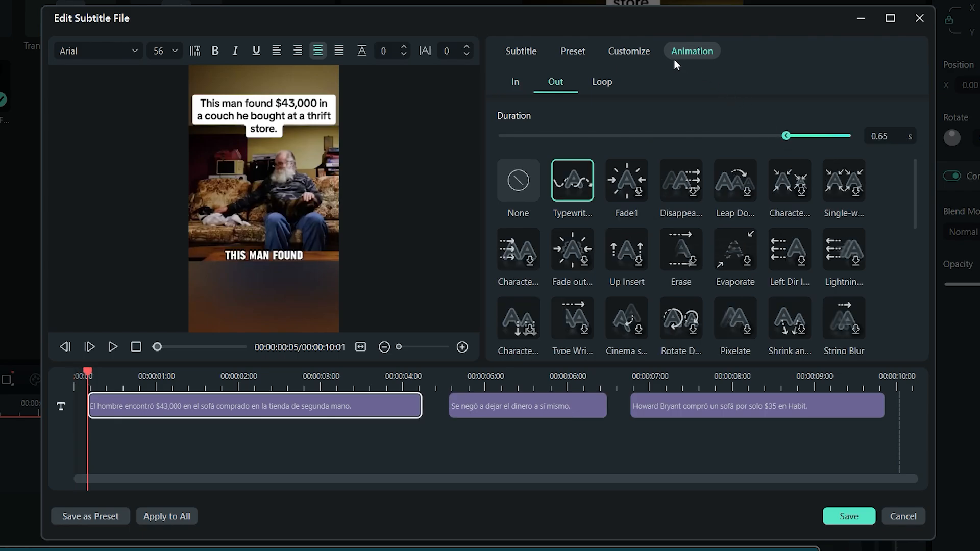
pyautogui.click(629, 51)
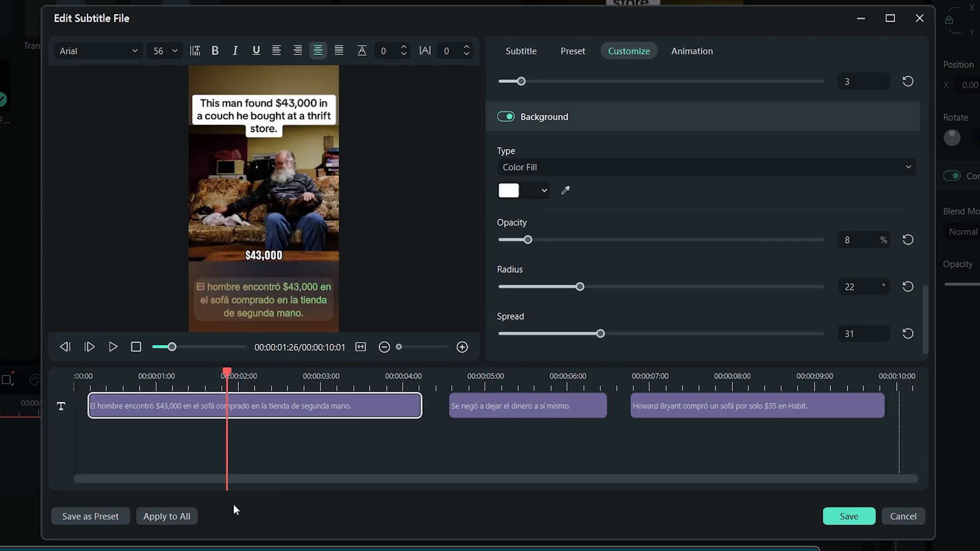
pyautogui.click(183, 516)
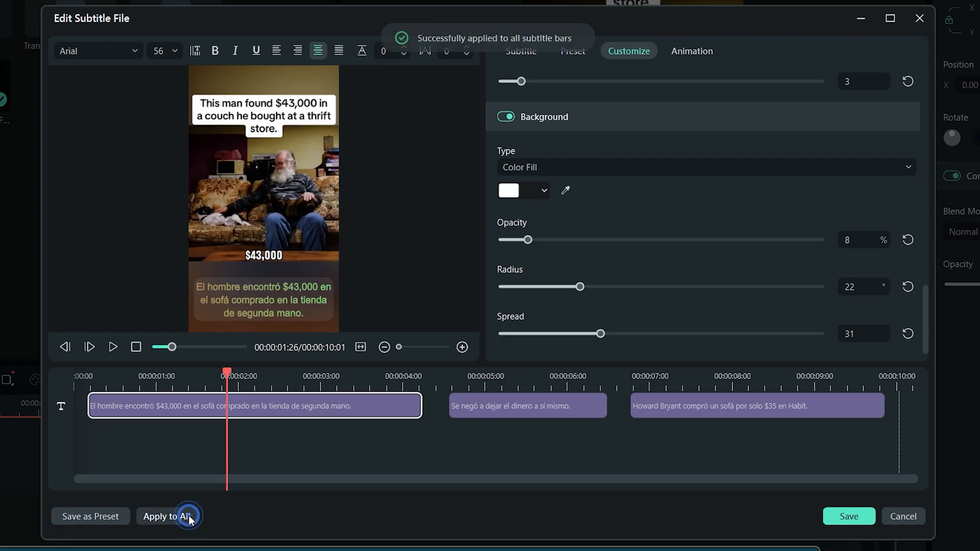
pyautogui.click(180, 516)
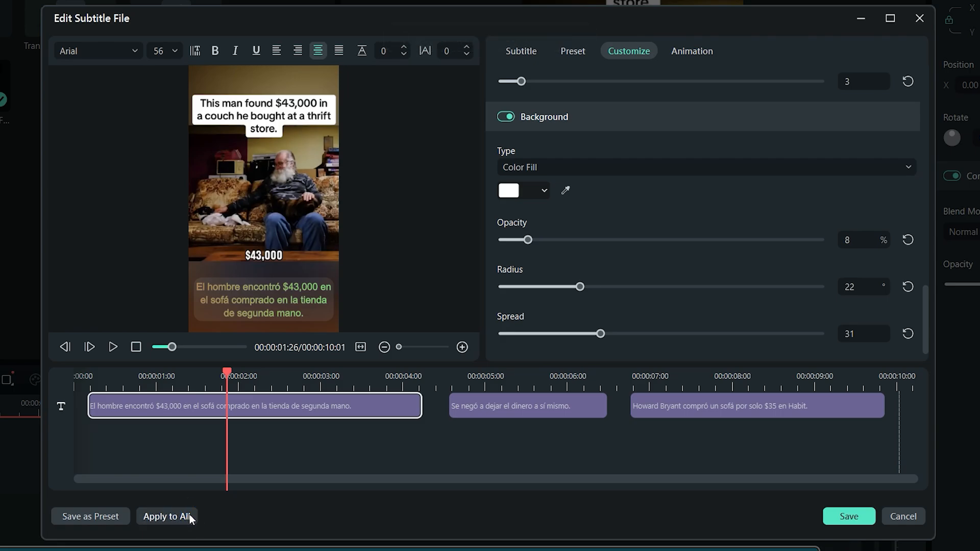
# Step: Save the current subtitle style as the custom preset 'My Text Style'
pyautogui.click(104, 517)
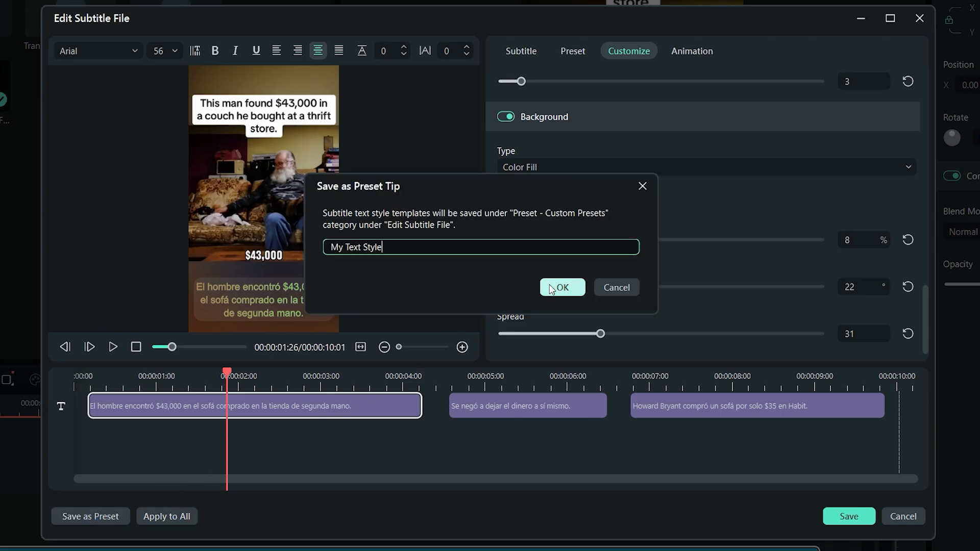
pyautogui.click(561, 287)
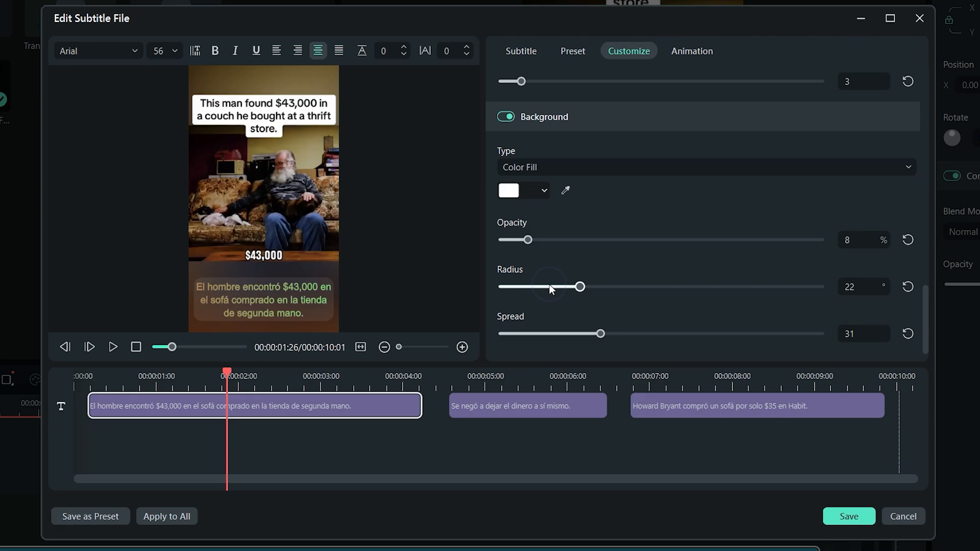
pyautogui.click(572, 51)
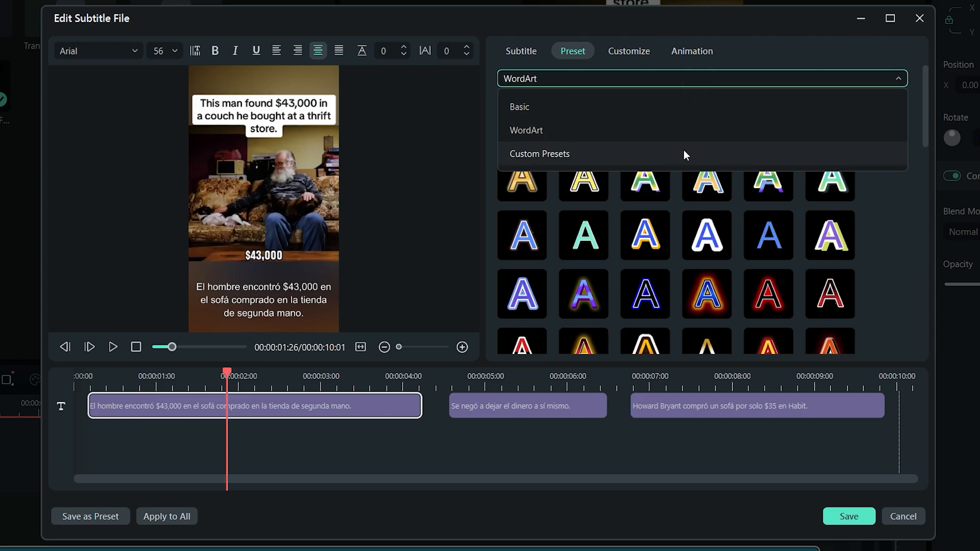
# Step: Apply My Text Style from Custom Presets to the Spanish subtitles and save the subtitle file
pyautogui.click(538, 154)
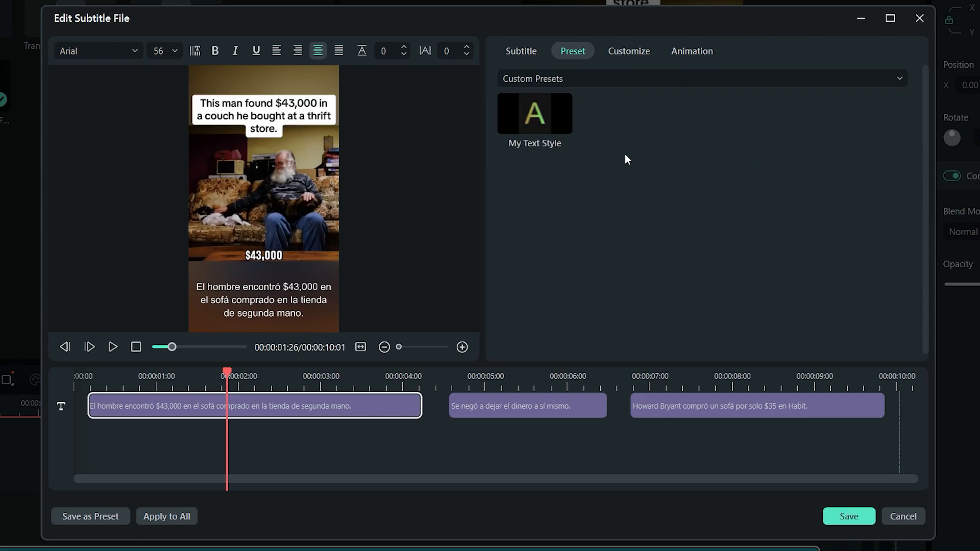
pyautogui.click(535, 114)
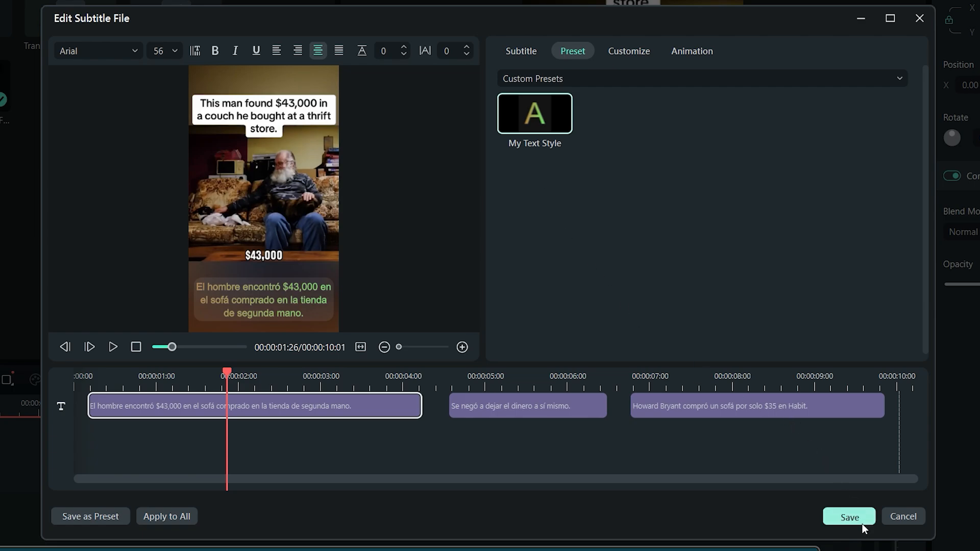
pyautogui.click(849, 517)
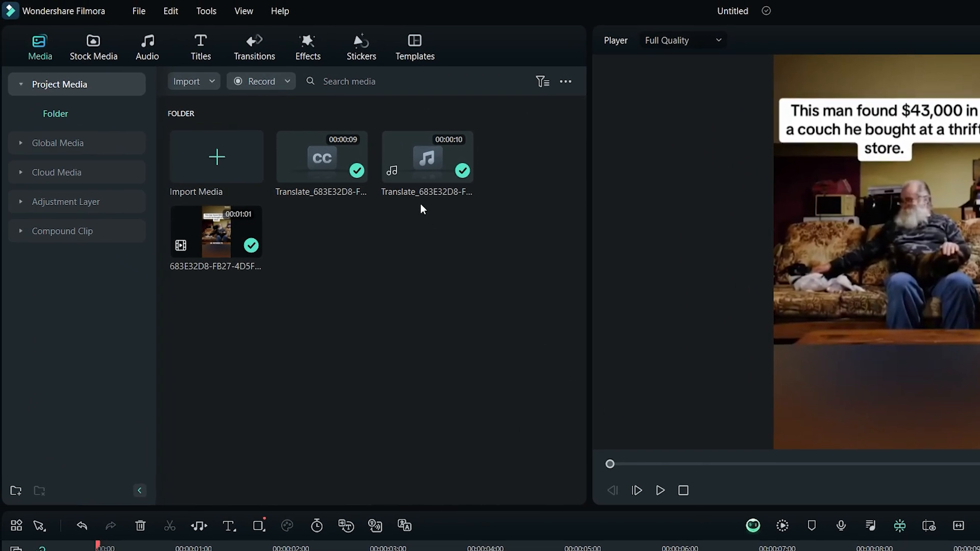
# Step: Browse the Basic category of Video Effects in the Effects library
pyautogui.click(307, 43)
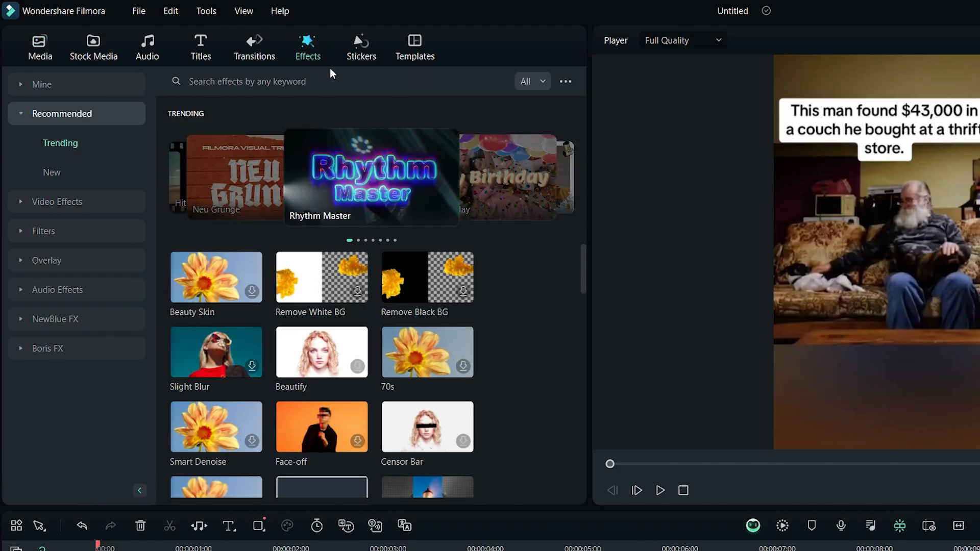
pyautogui.click(56, 201)
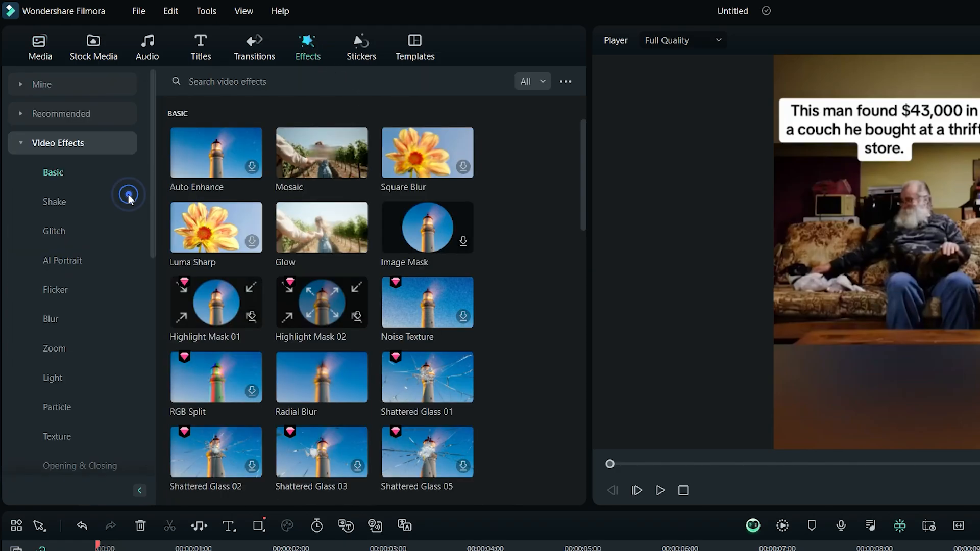
pyautogui.scroll(-3)
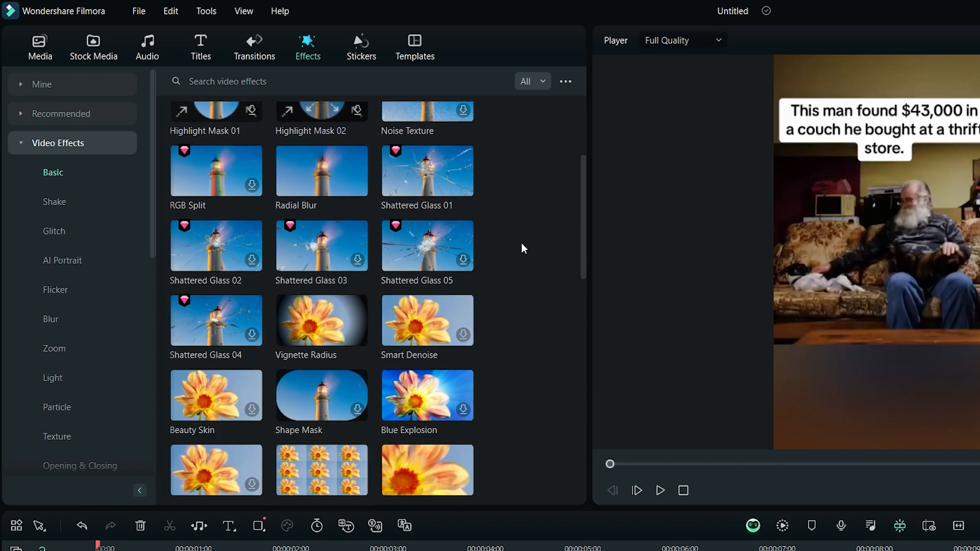
pyautogui.scroll(-3)
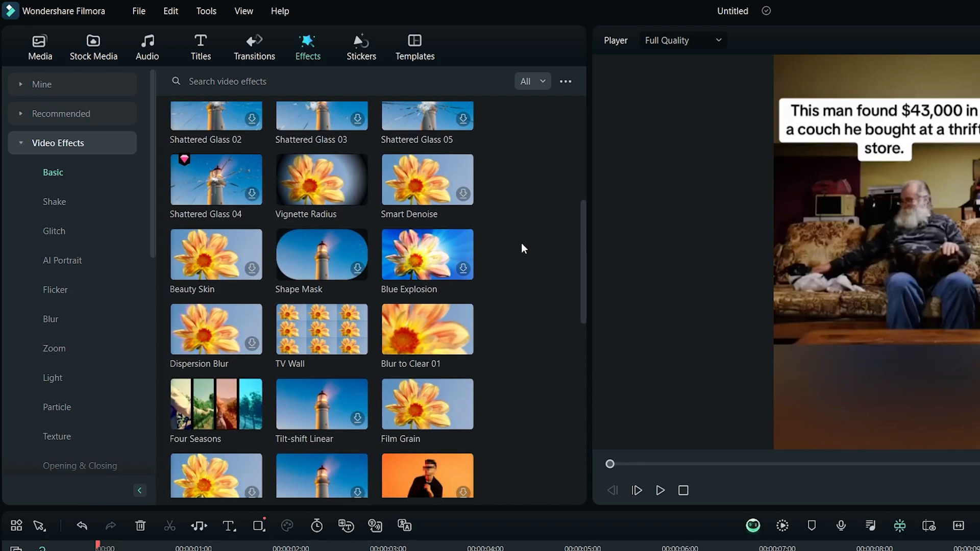
pyautogui.scroll(-3)
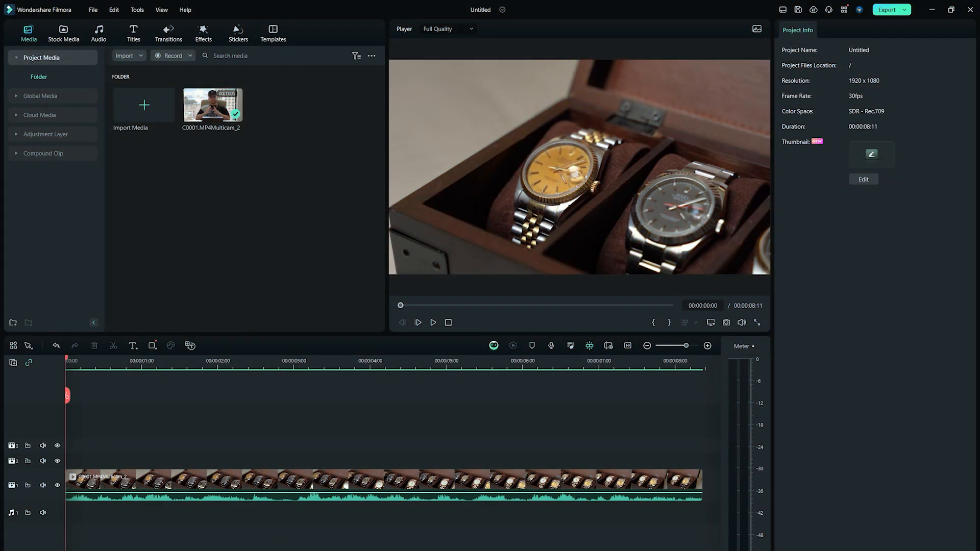
# Step: Select the 8-second watch-box clip on the timeline
pyautogui.click(433, 322)
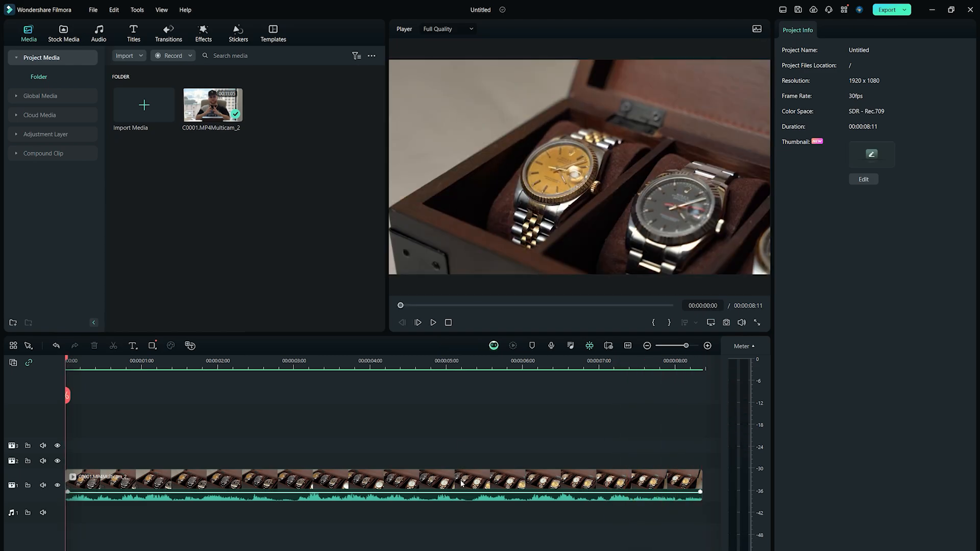
# Step: Set Speech-to-Text for the watch clip with English (US) audio translated to Spanish (Spain)
pyautogui.rightClick(461, 482)
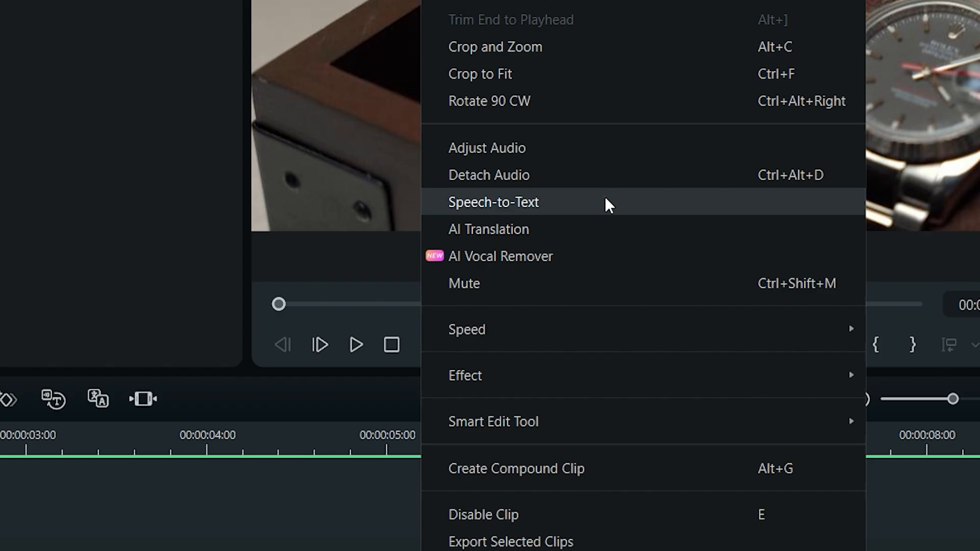
pyautogui.click(494, 203)
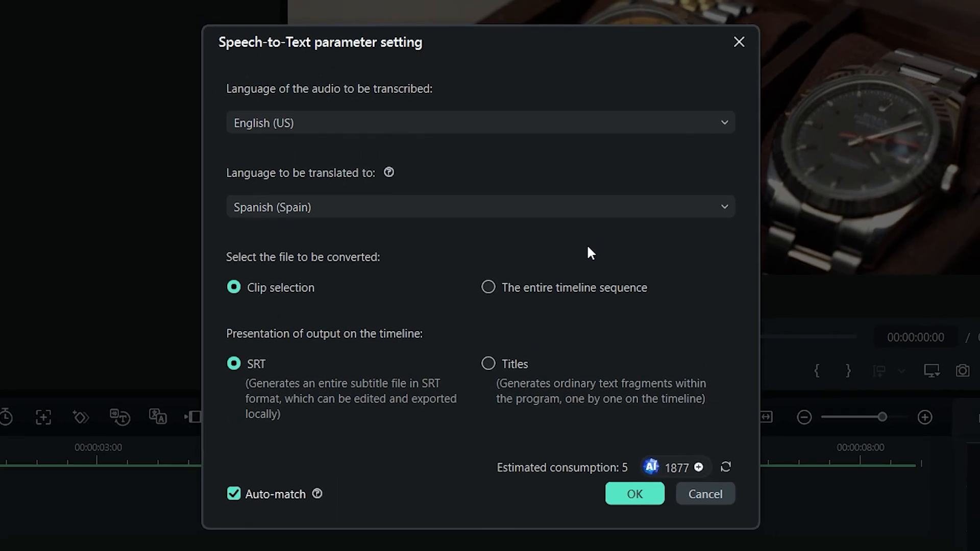
pyautogui.click(477, 121)
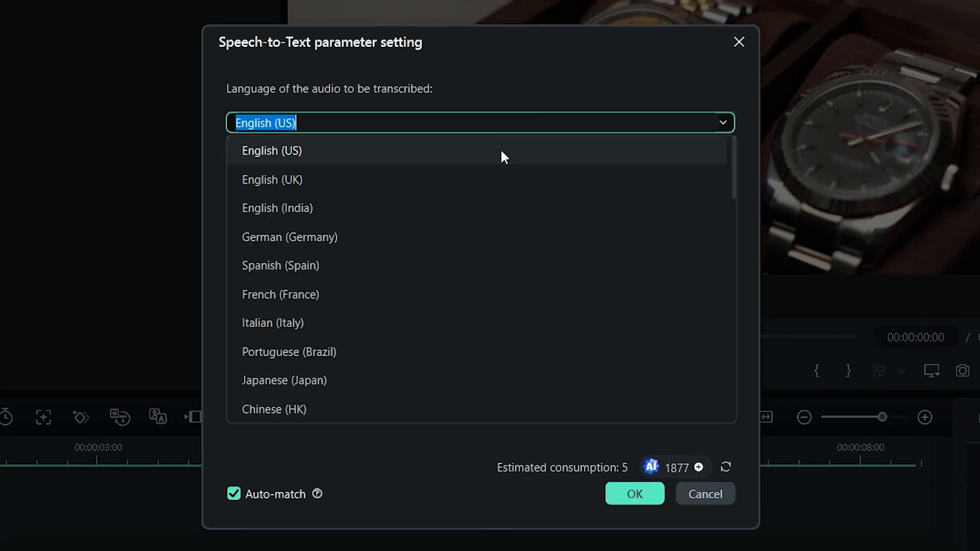
pyautogui.click(274, 150)
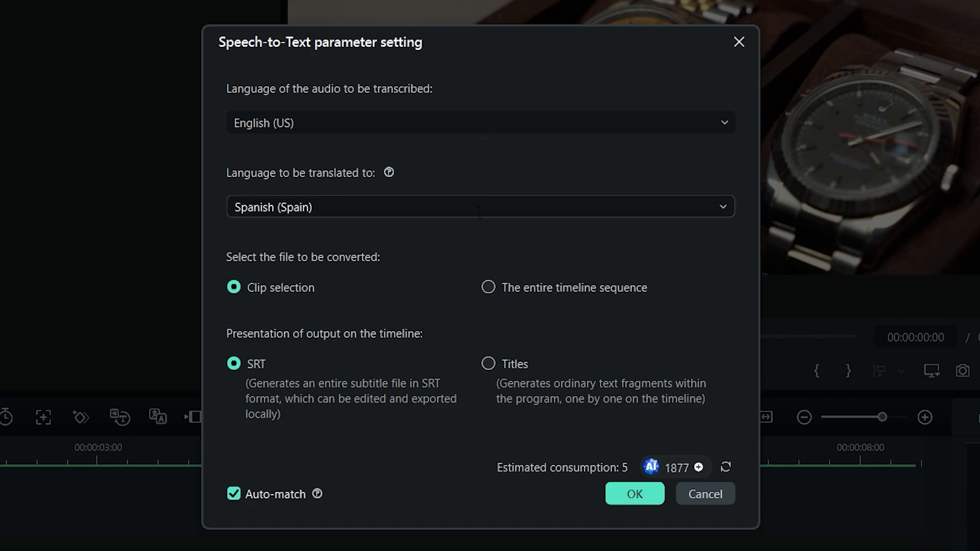
pyautogui.click(477, 208)
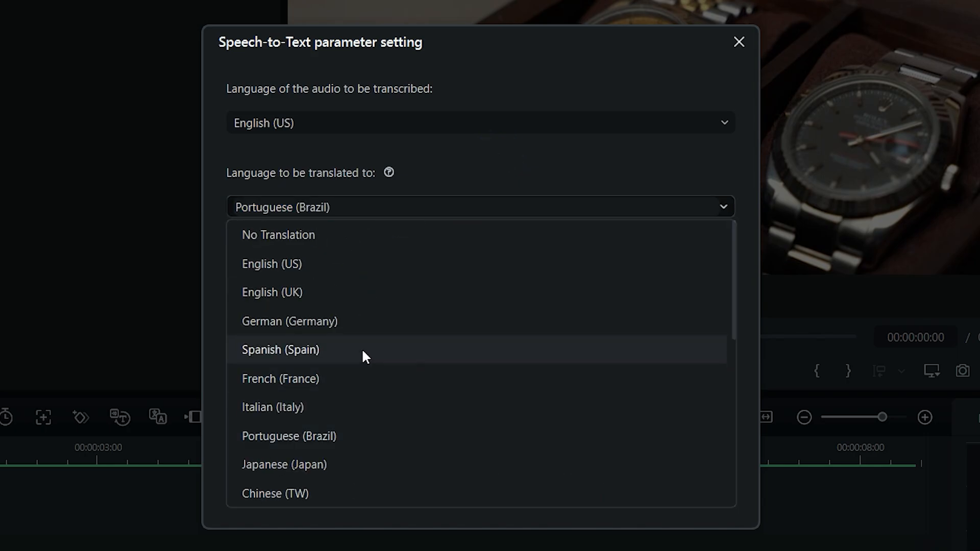
pyautogui.click(280, 349)
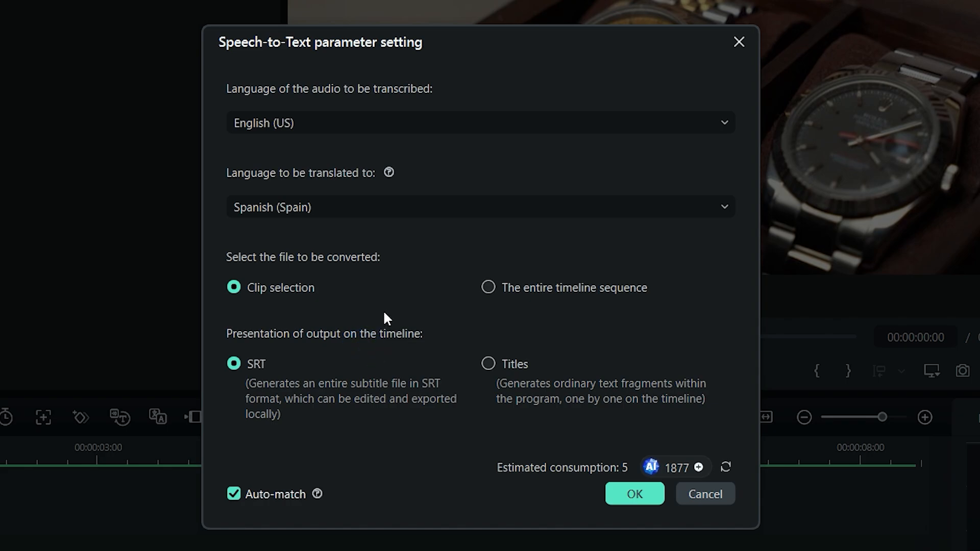
pyautogui.moveTo(283, 301)
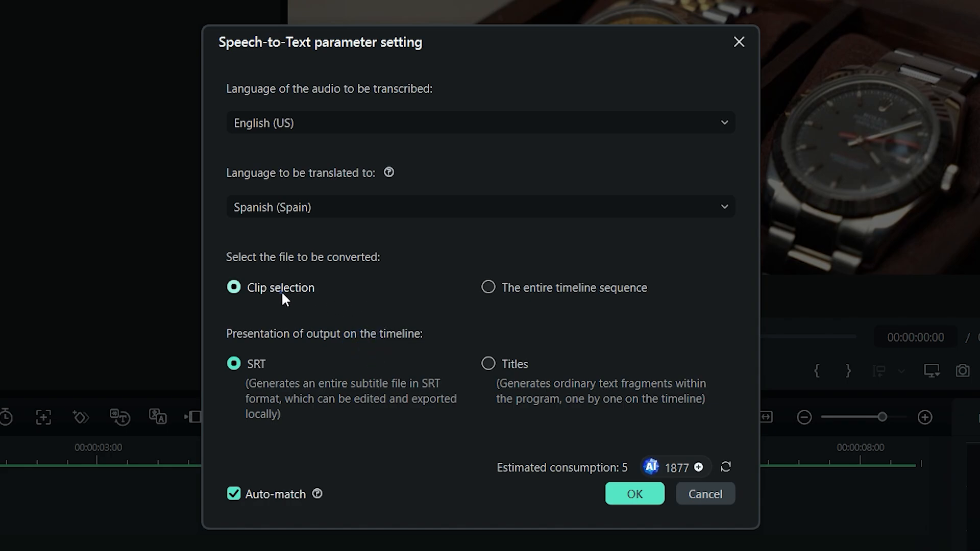
# Step: Transcribe the entire timeline sequence and keep output as an SRT subtitle file
pyautogui.click(488, 288)
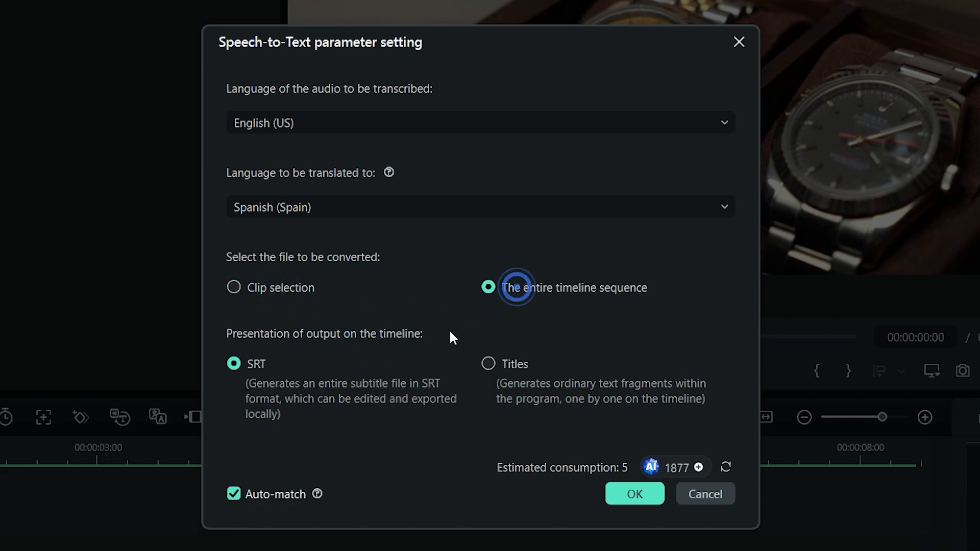
pyautogui.click(488, 288)
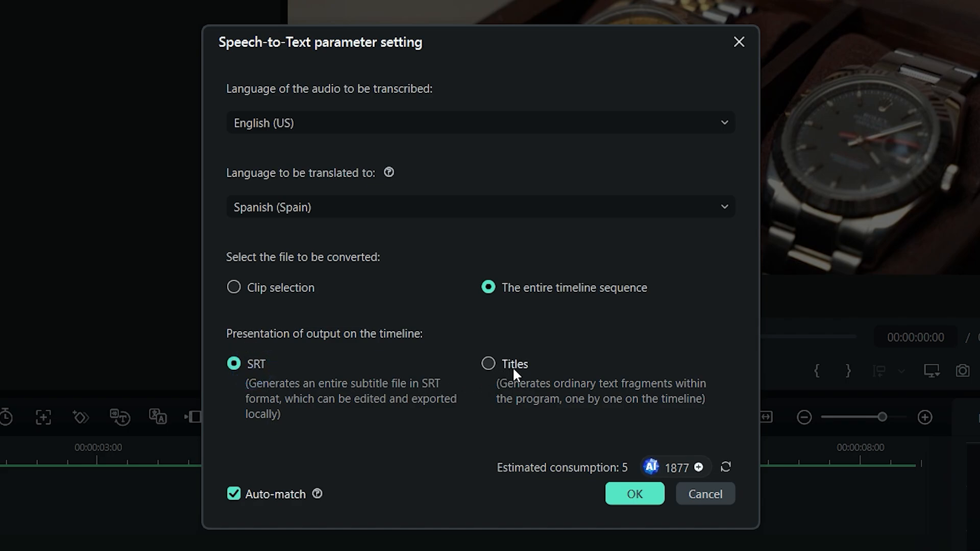
pyautogui.click(488, 363)
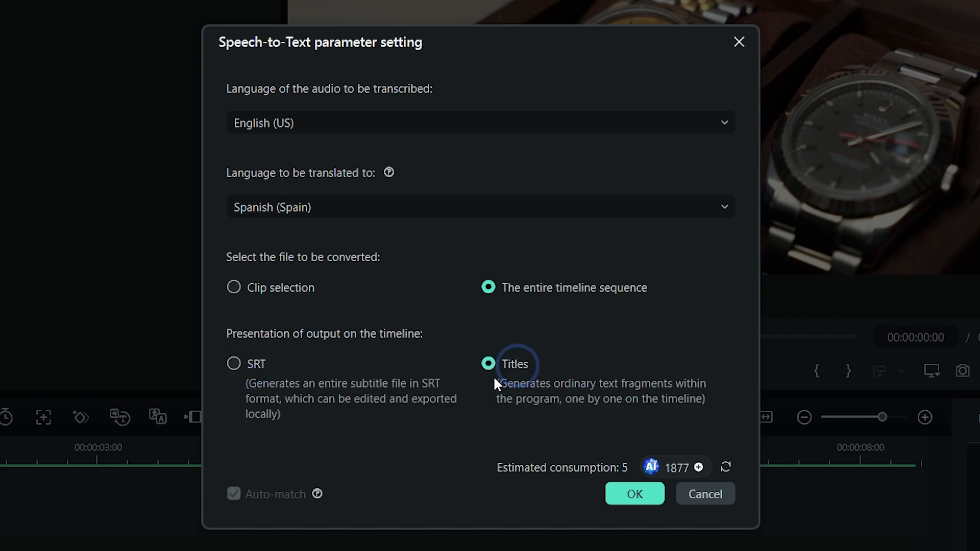
pyautogui.moveTo(476, 408)
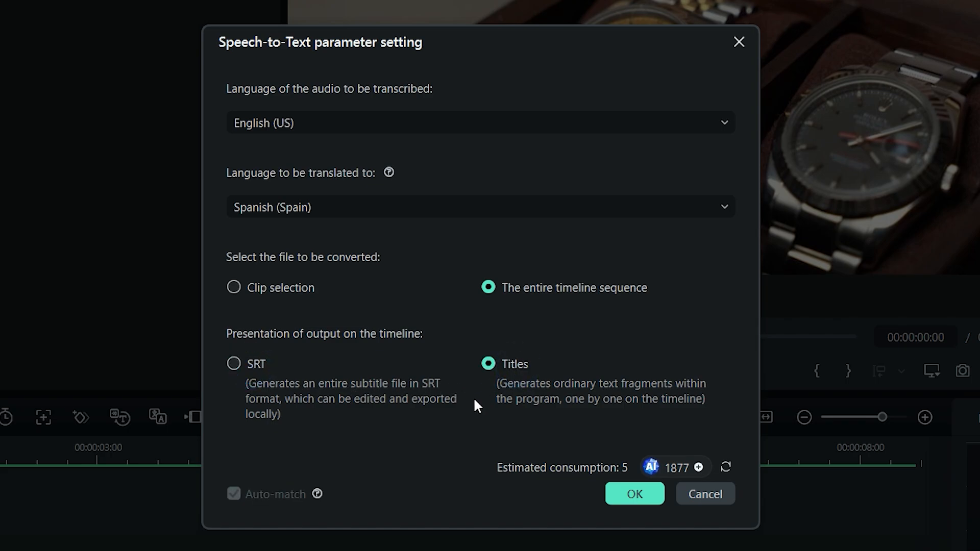
pyautogui.click(233, 363)
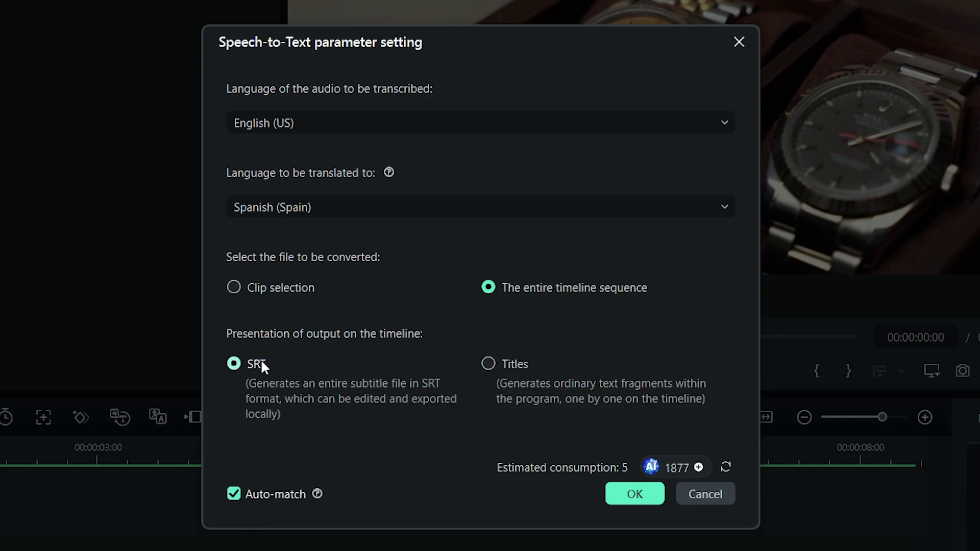
pyautogui.moveTo(309, 442)
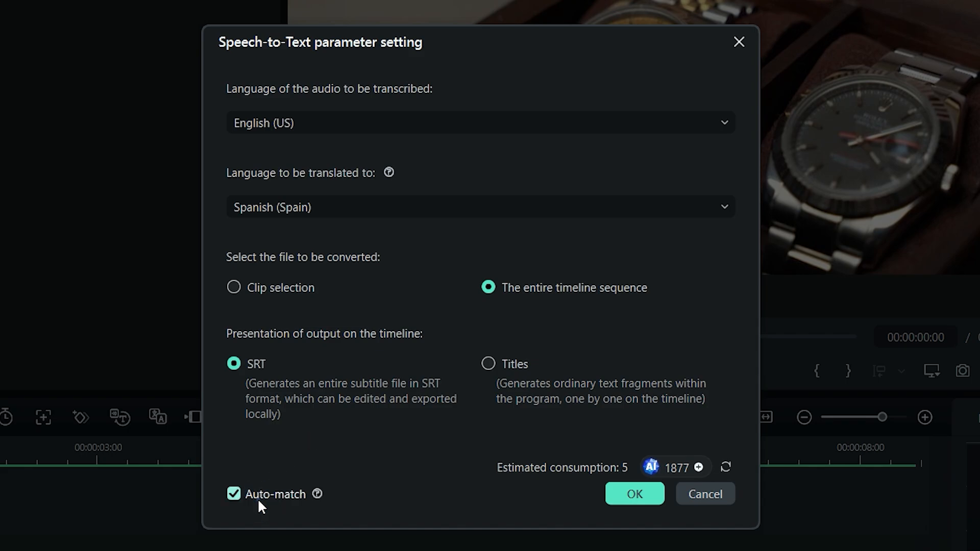
pyautogui.moveTo(634, 513)
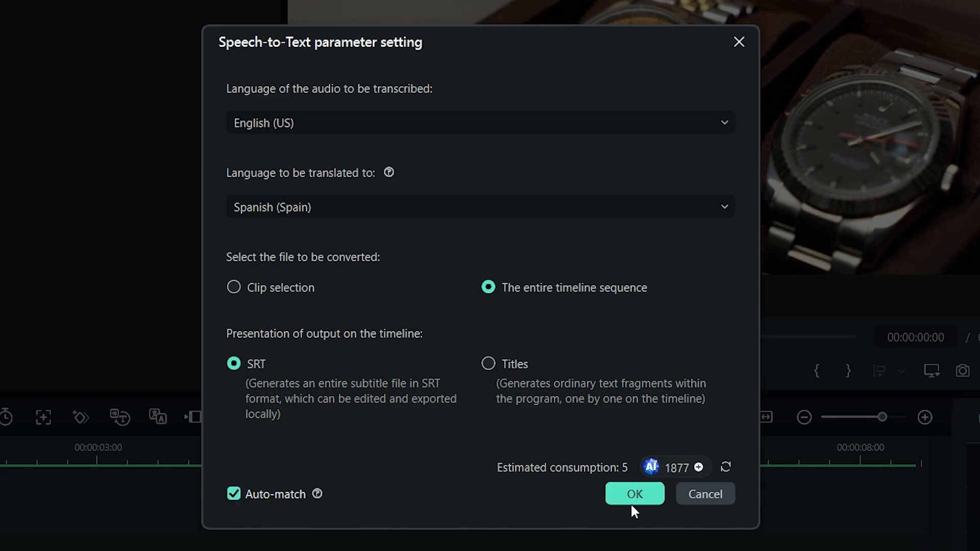
# Step: Run the speech-to-text conversion, dismiss the voice-text services list and play the subtitled clip
pyautogui.click(634, 494)
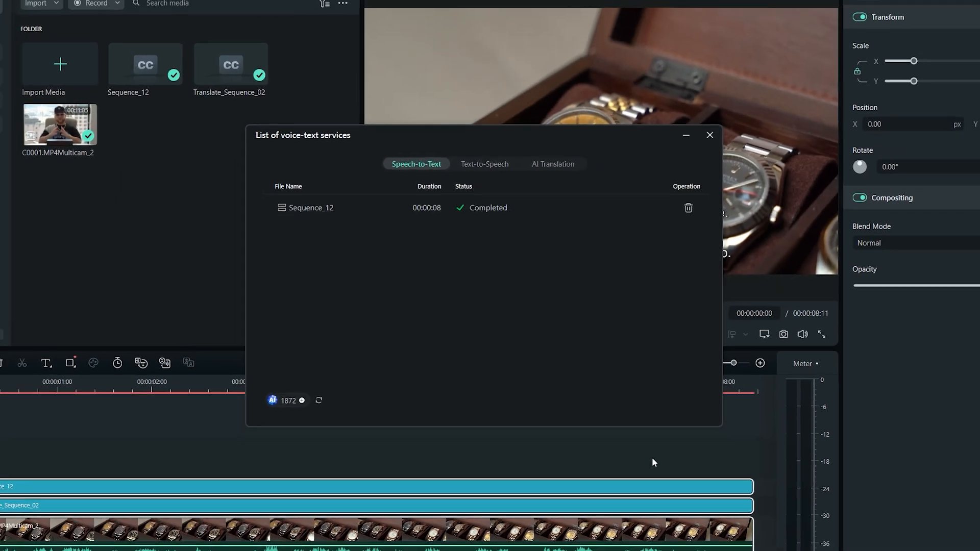
pyautogui.click(710, 134)
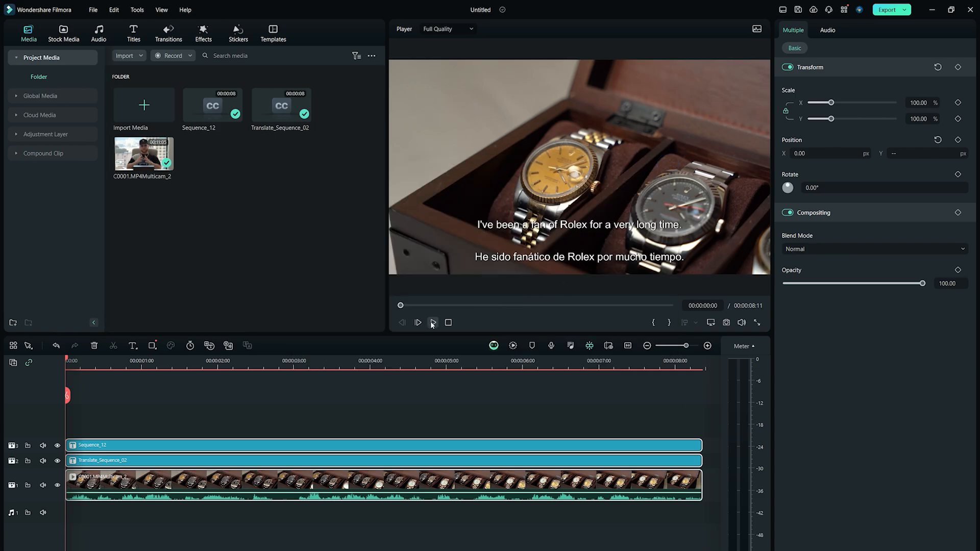
pyautogui.moveTo(433, 322)
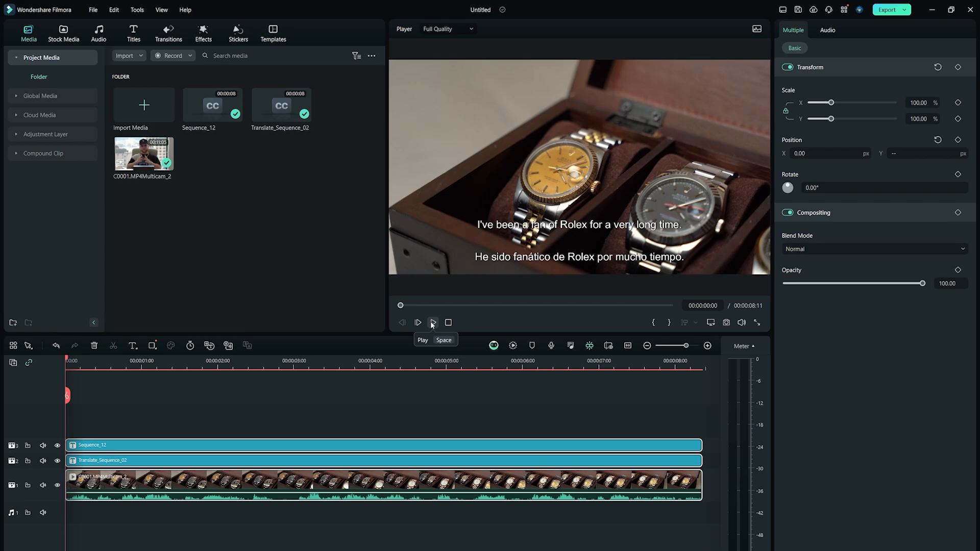
pyautogui.click(431, 325)
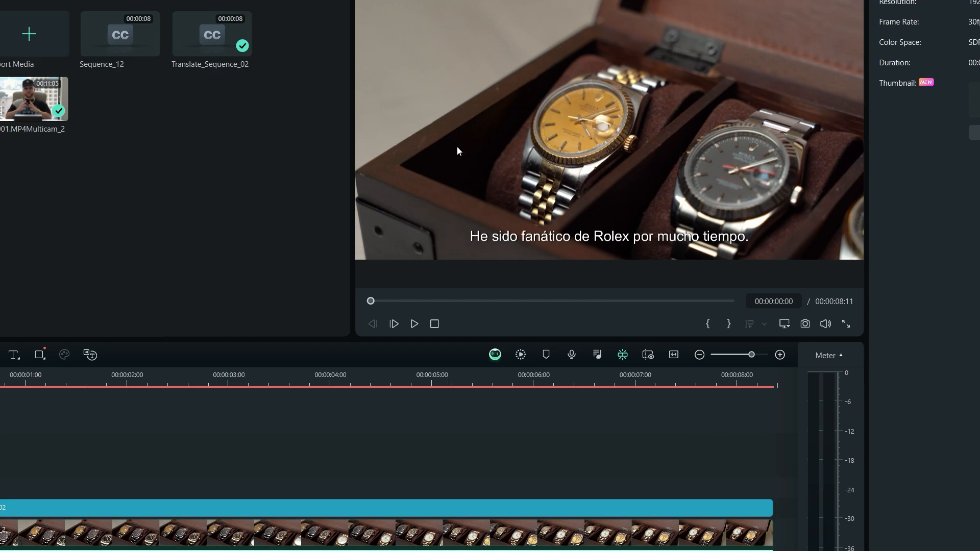
pyautogui.moveTo(439, 438)
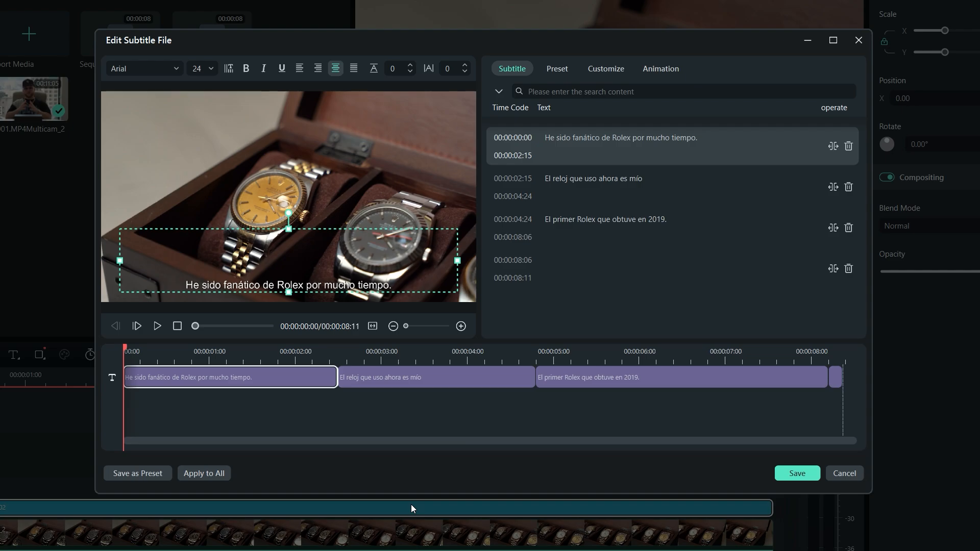
pyautogui.moveTo(845, 473)
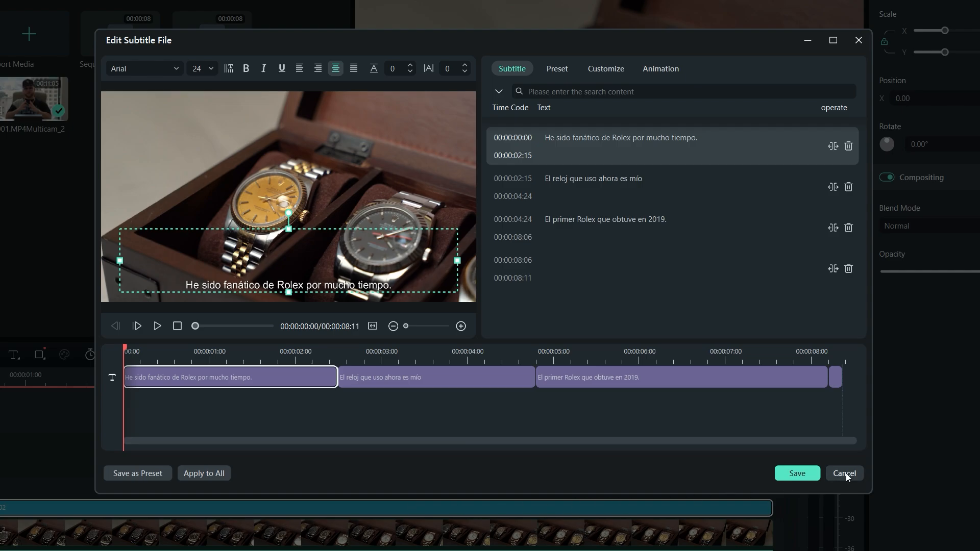
# Step: Close the Spanish subtitle editor without changes, keeping the captions in the preview
pyautogui.click(844, 474)
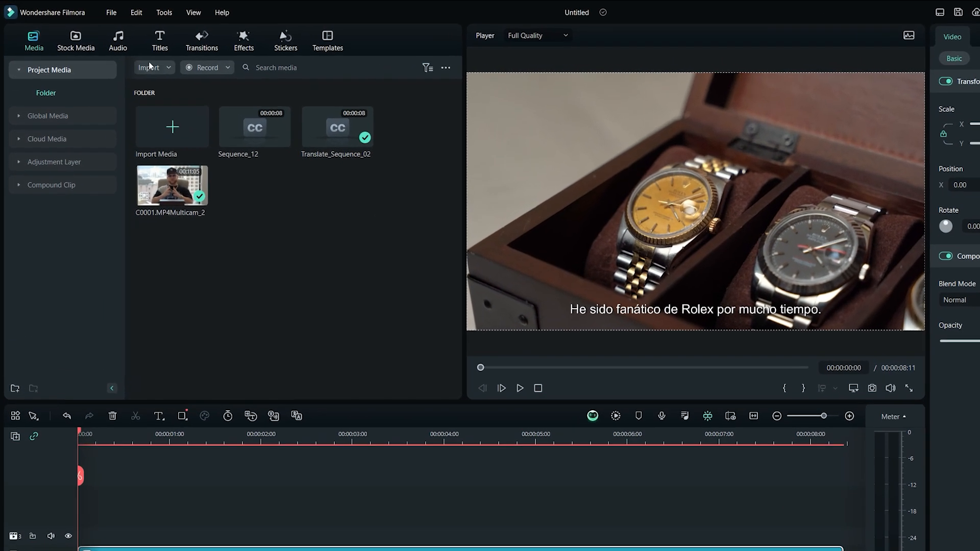
# Step: Browse the stock audio library's Hip Hop category, then return to the Trending list
pyautogui.click(117, 39)
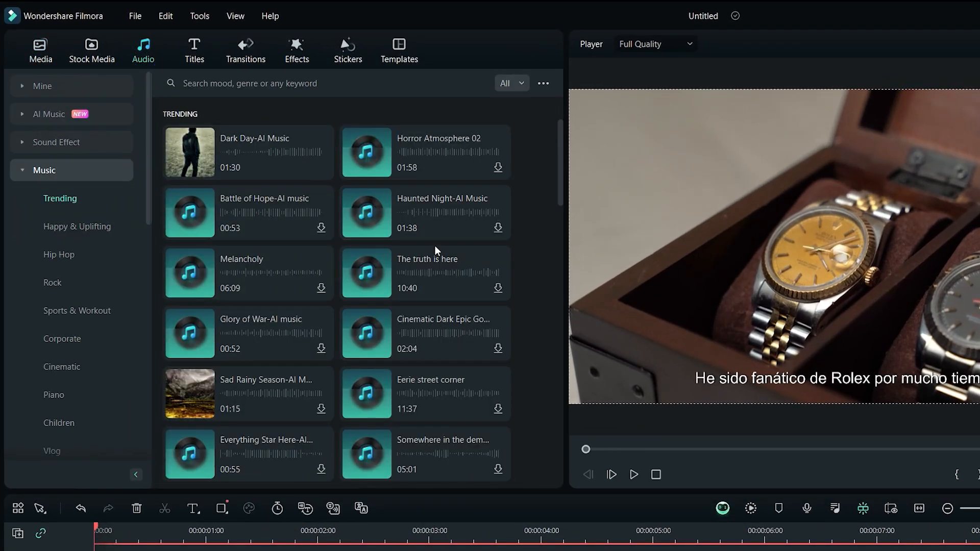
pyautogui.scroll(-3)
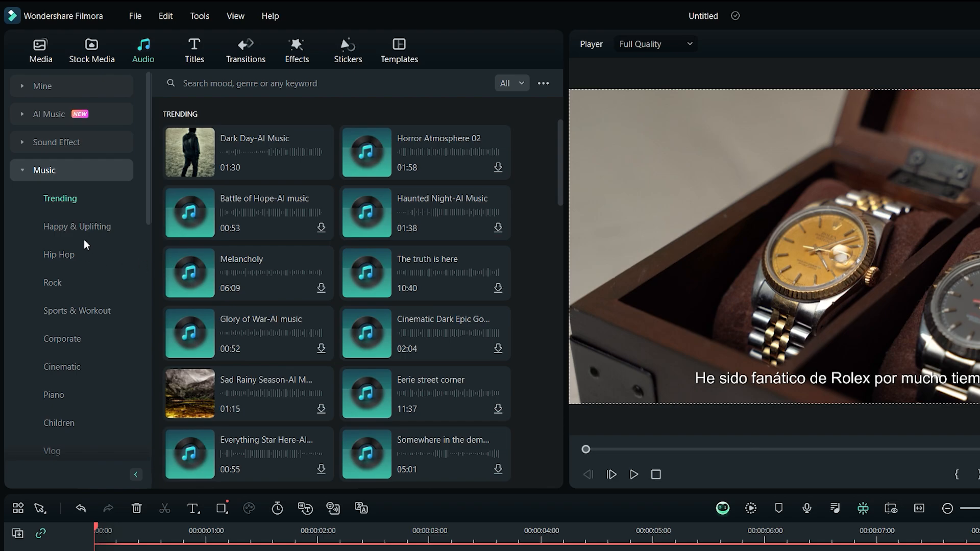
pyautogui.click(88, 256)
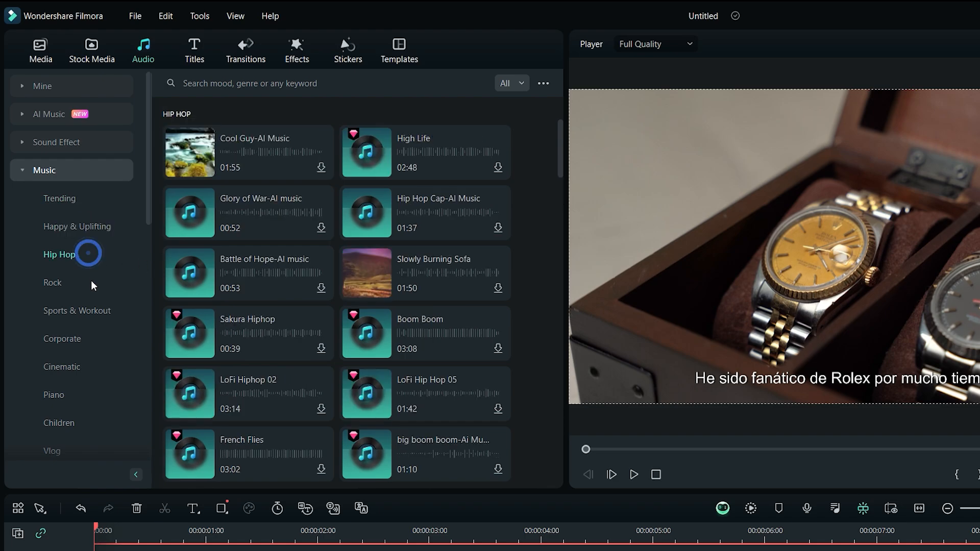
pyautogui.click(77, 310)
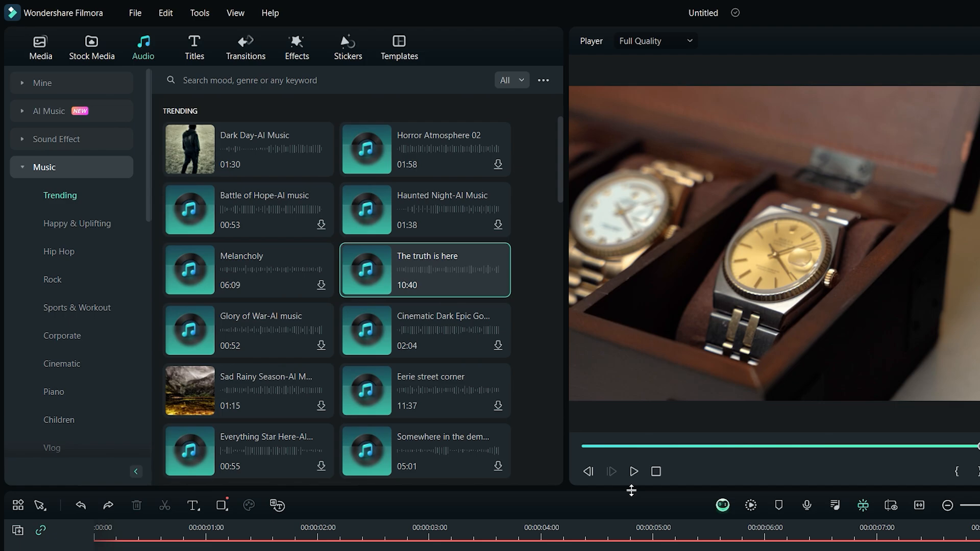
# Step: In the AI Music Generator choose Happy mood, Vlogs theme, HipHop genre and Low tempo
pyautogui.click(49, 110)
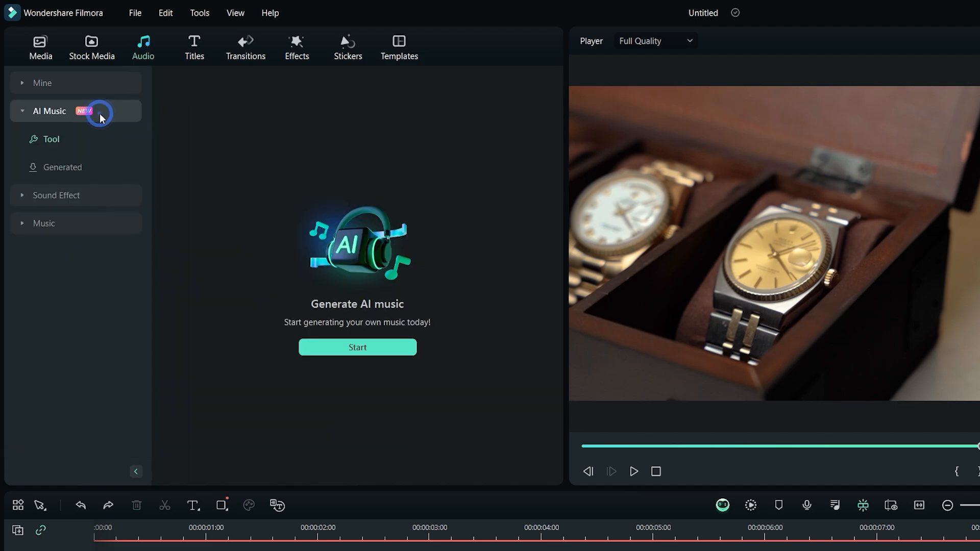
pyautogui.moveTo(254, 338)
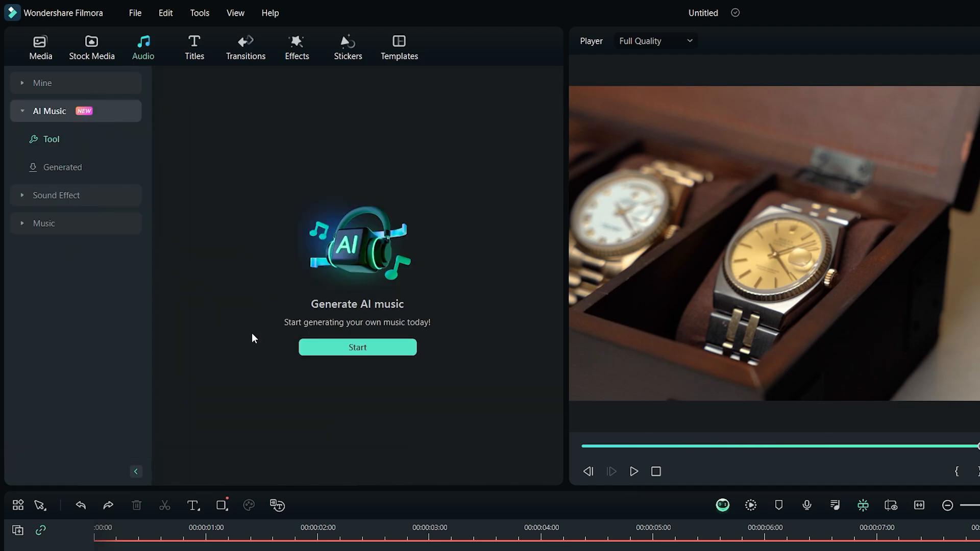
pyautogui.click(357, 347)
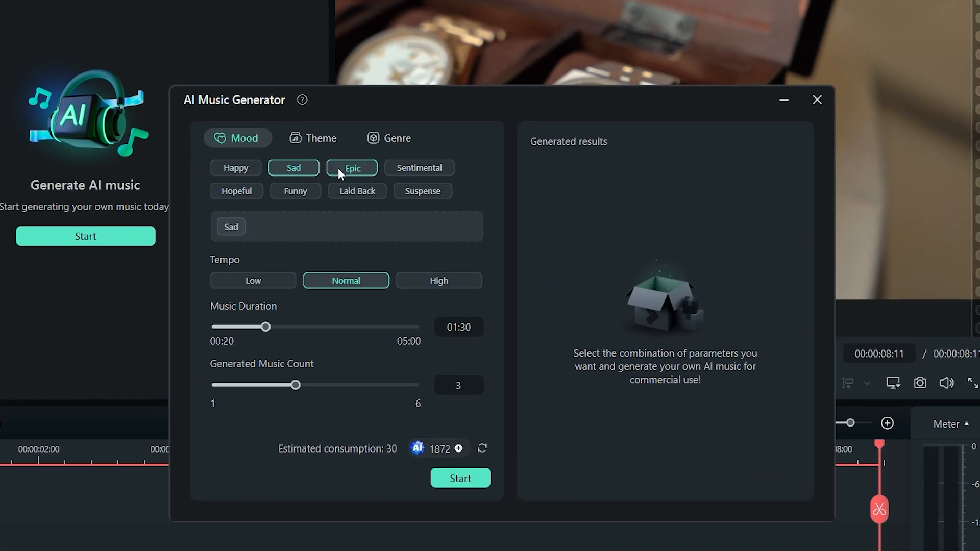
pyautogui.click(314, 138)
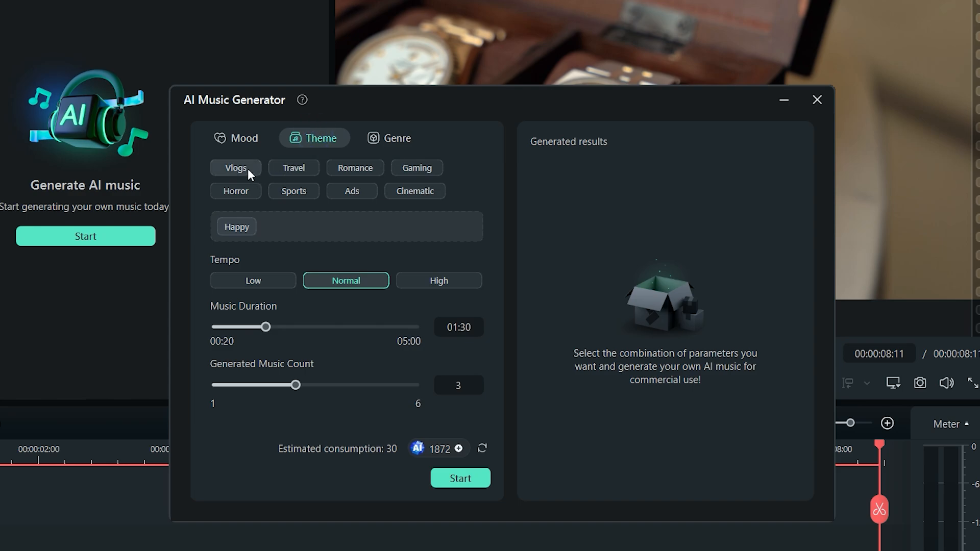
pyautogui.click(396, 138)
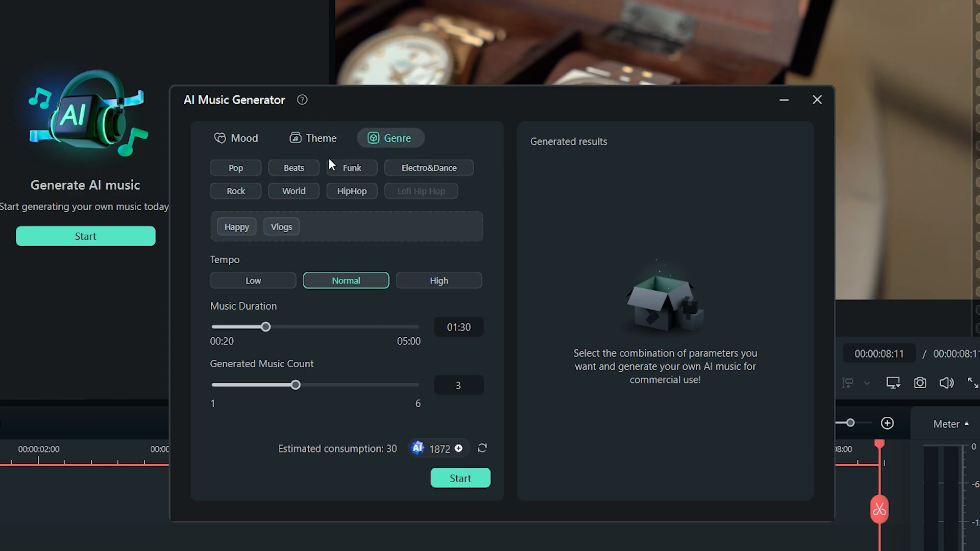
pyautogui.click(352, 191)
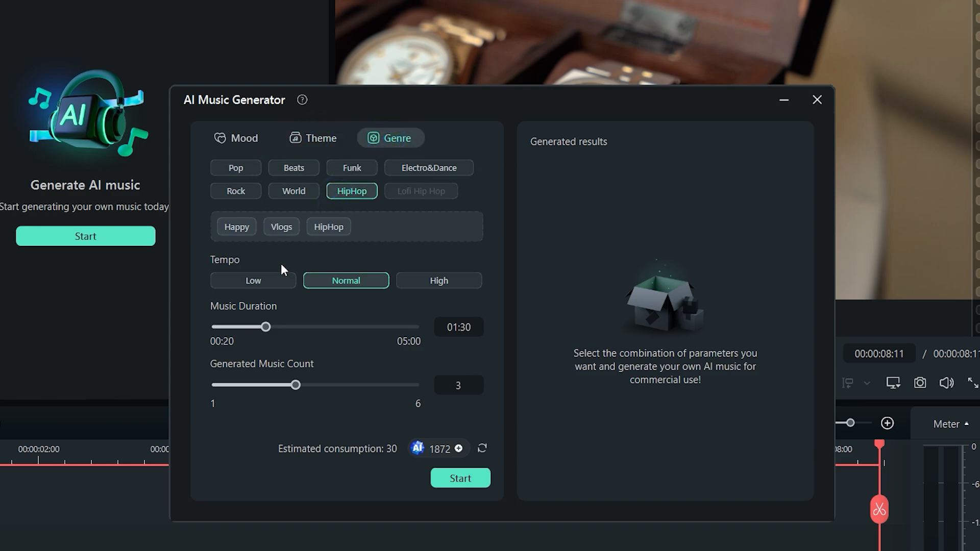
pyautogui.click(253, 280)
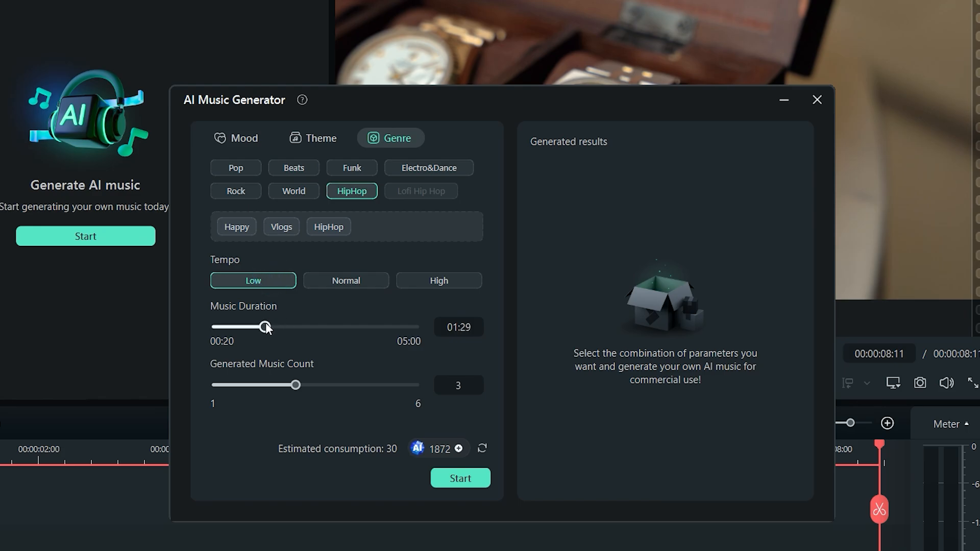
# Step: Set duration to 00:20 and track count to 3, then start generating the tracks
pyautogui.moveTo(265, 327); pyautogui.dragTo(415, 327)
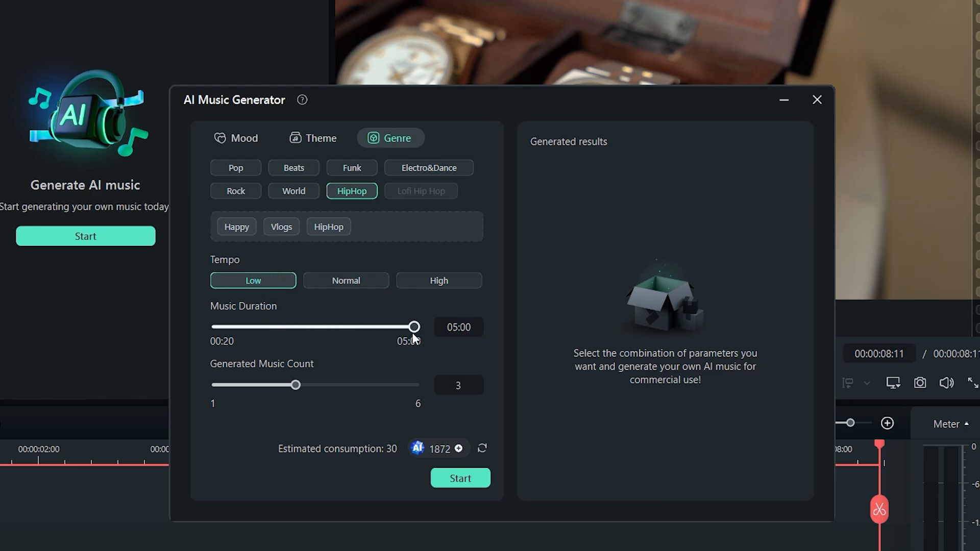
pyautogui.moveTo(414, 326); pyautogui.dragTo(217, 326)
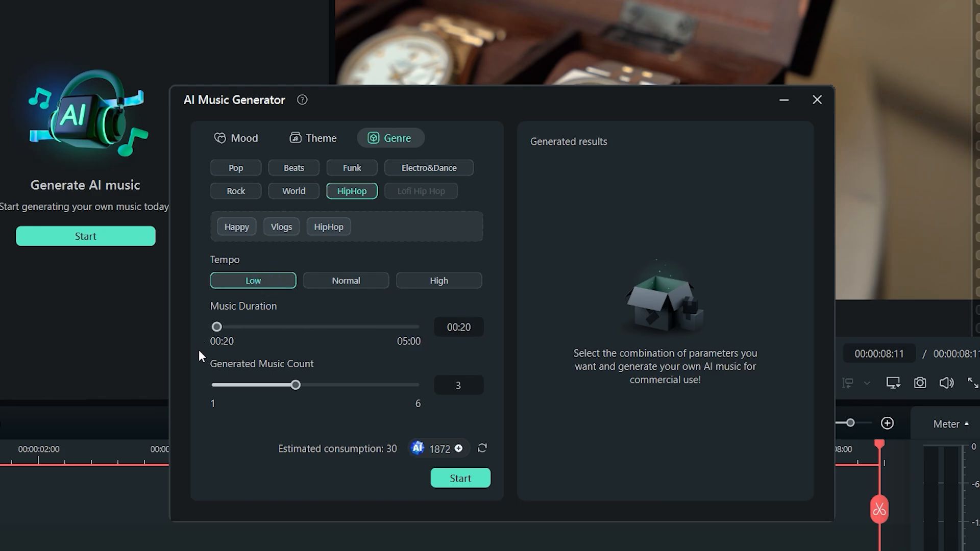
pyautogui.moveTo(296, 385); pyautogui.dragTo(216, 385)
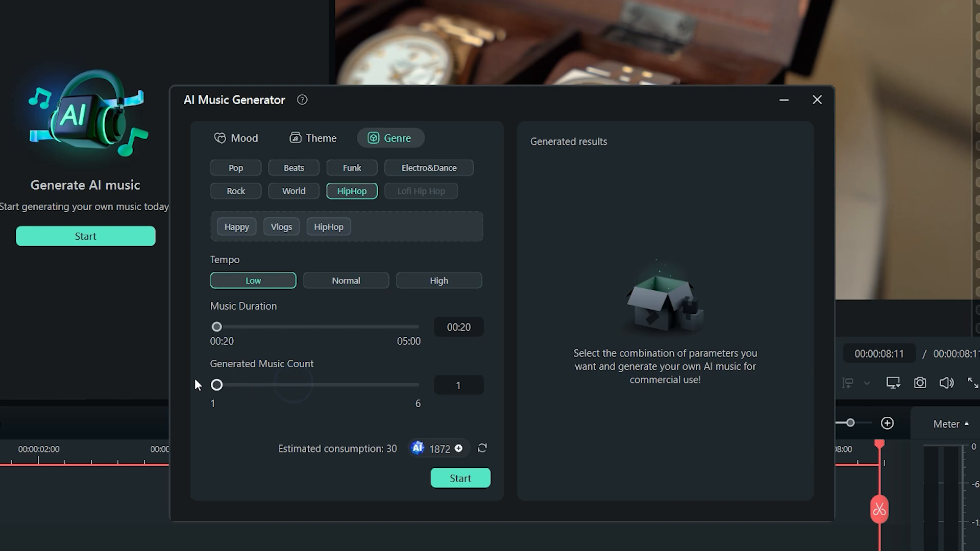
pyautogui.moveTo(217, 385); pyautogui.dragTo(296, 385)
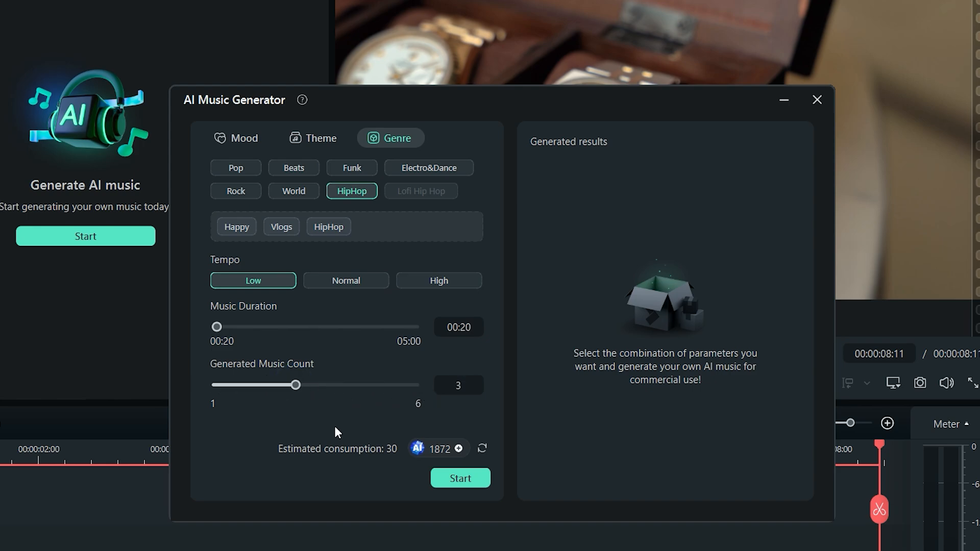
pyautogui.click(461, 478)
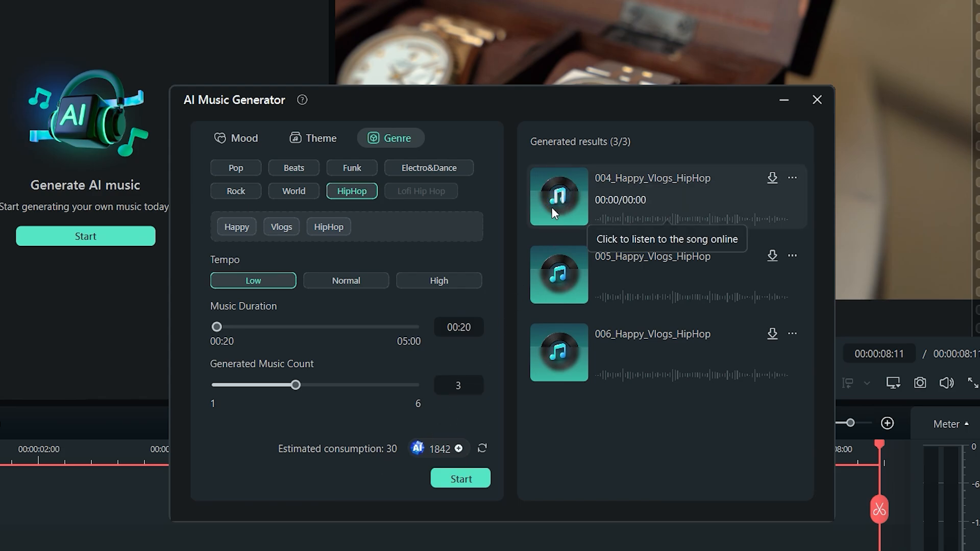
# Step: Preview each of the three generated hip-hop tracks
pyautogui.click(558, 197)
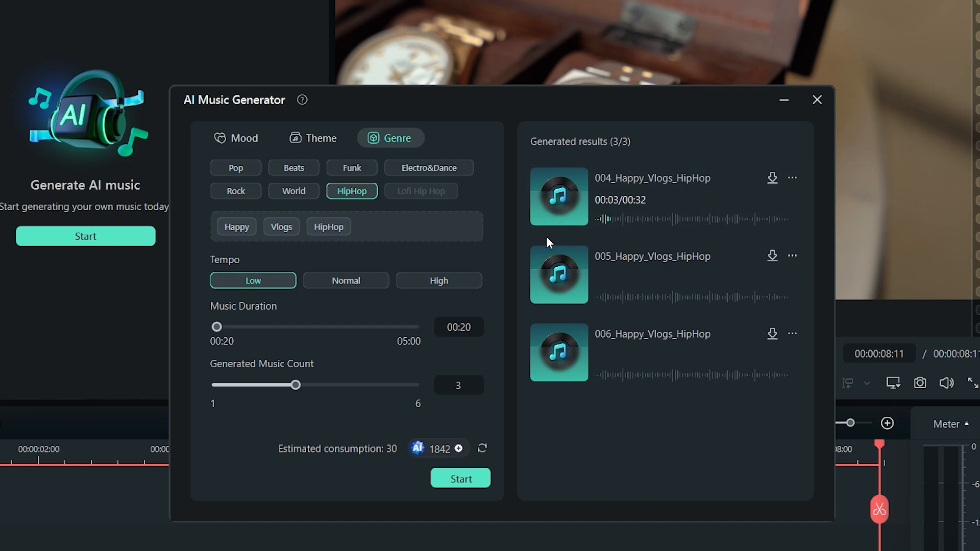
pyautogui.click(559, 275)
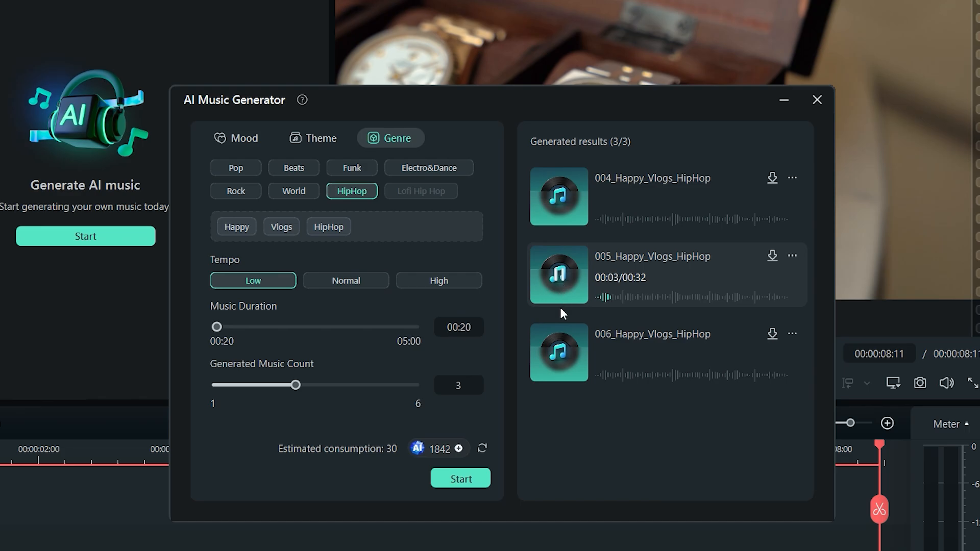
pyautogui.click(559, 352)
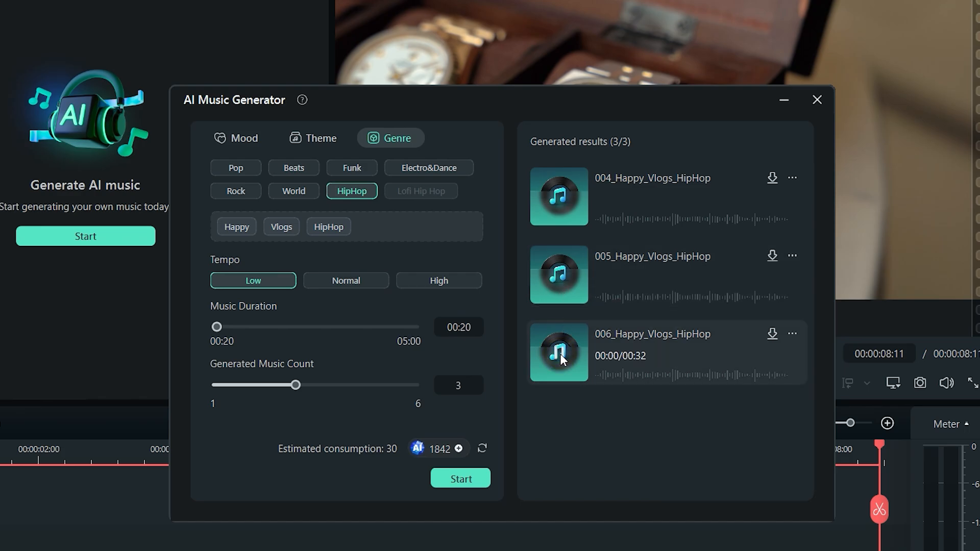
pyautogui.click(560, 352)
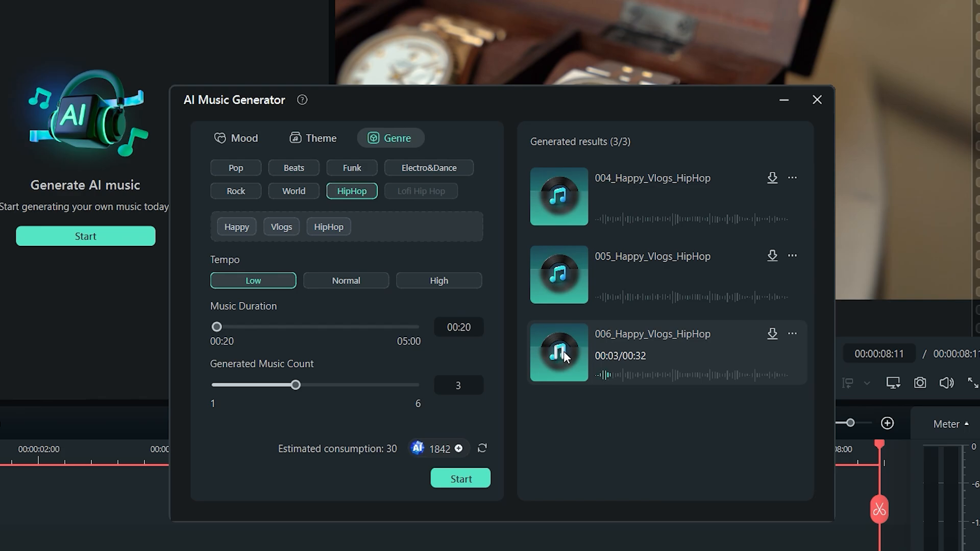
# Step: Download 005_Happy_Vlogs_HipHop and add it to the project
pyautogui.click(559, 274)
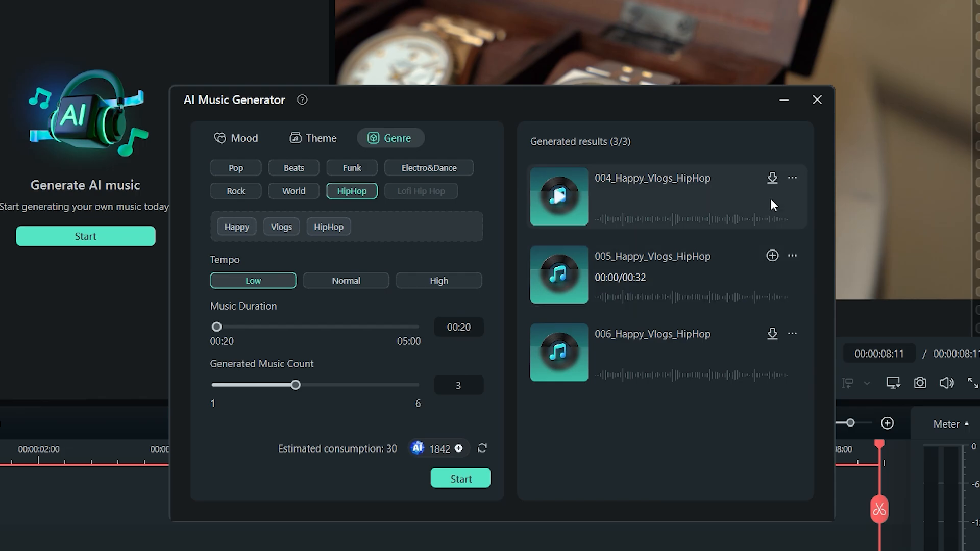
pyautogui.click(816, 100)
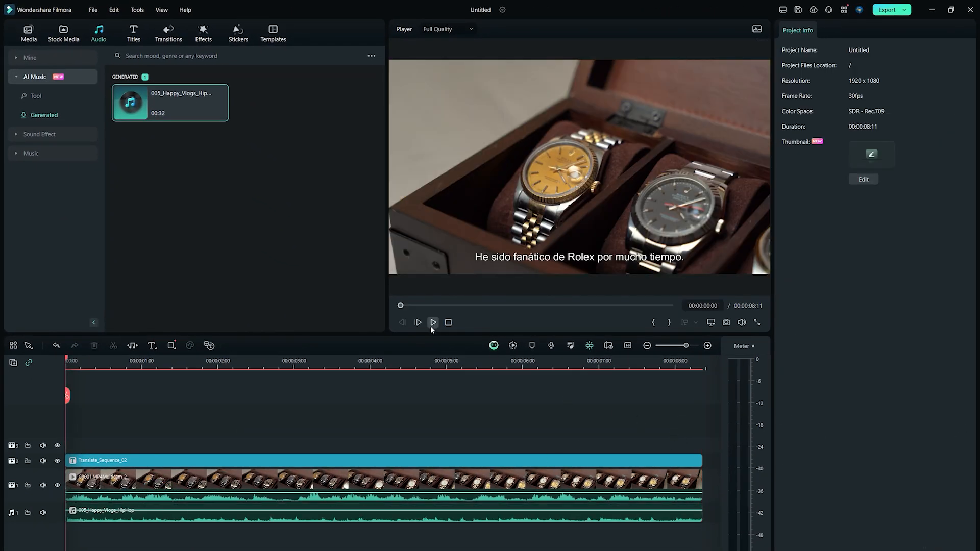
# Step: Play the watch clip with subtitles and the hip-hop soundtrack through to the end
pyautogui.click(434, 322)
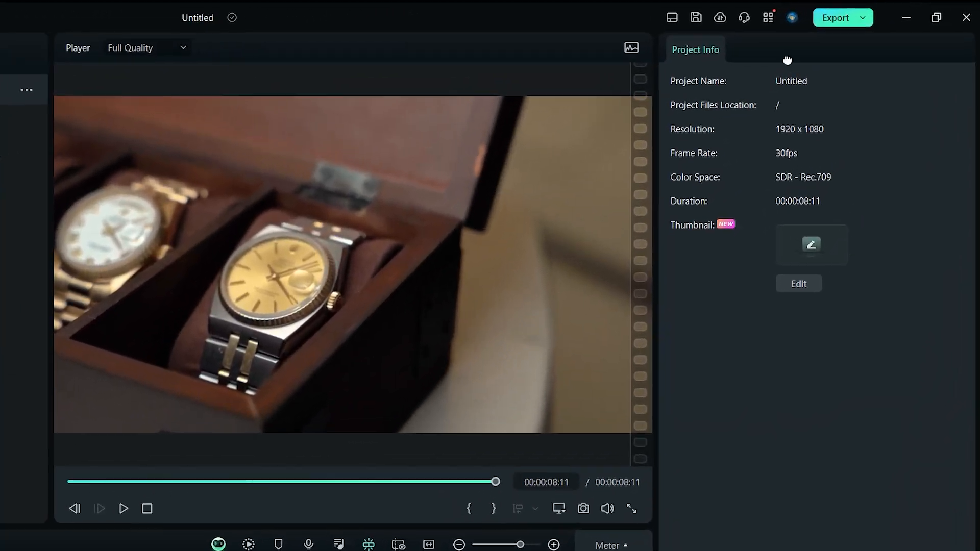
# Step: Export as My Edited Video (New).mp4 at Higher quality and close the completion window
pyautogui.click(844, 17)
pyautogui.write('My Edited Video (Ne')
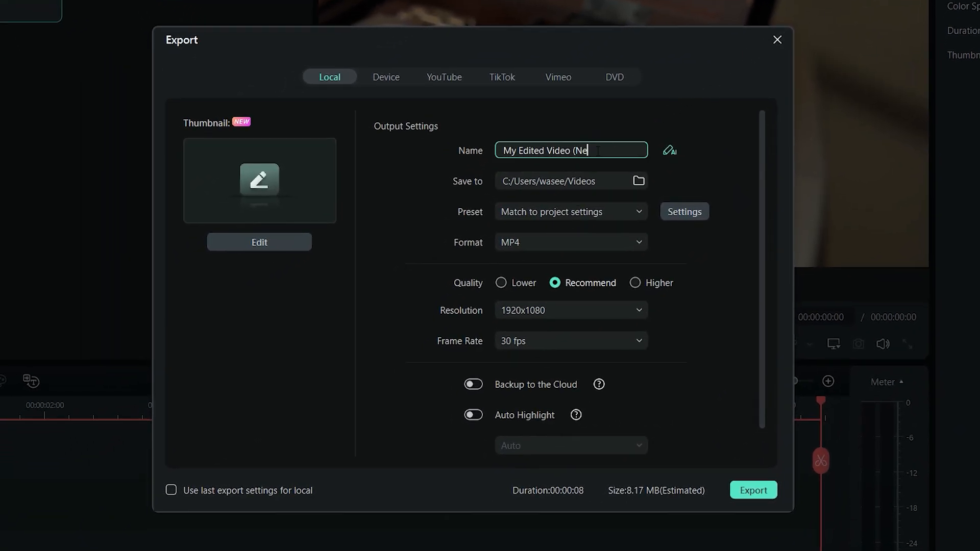
pyautogui.click(635, 282)
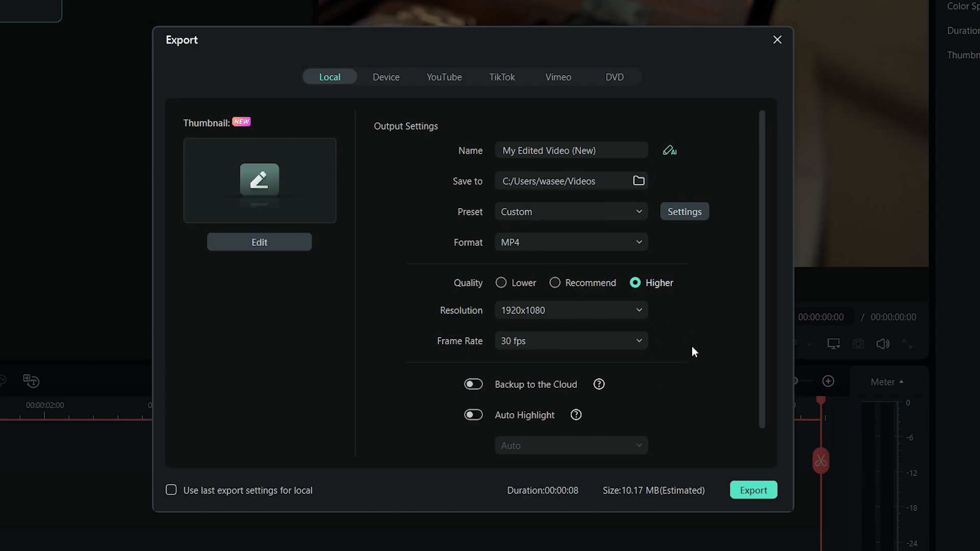
pyautogui.click(753, 490)
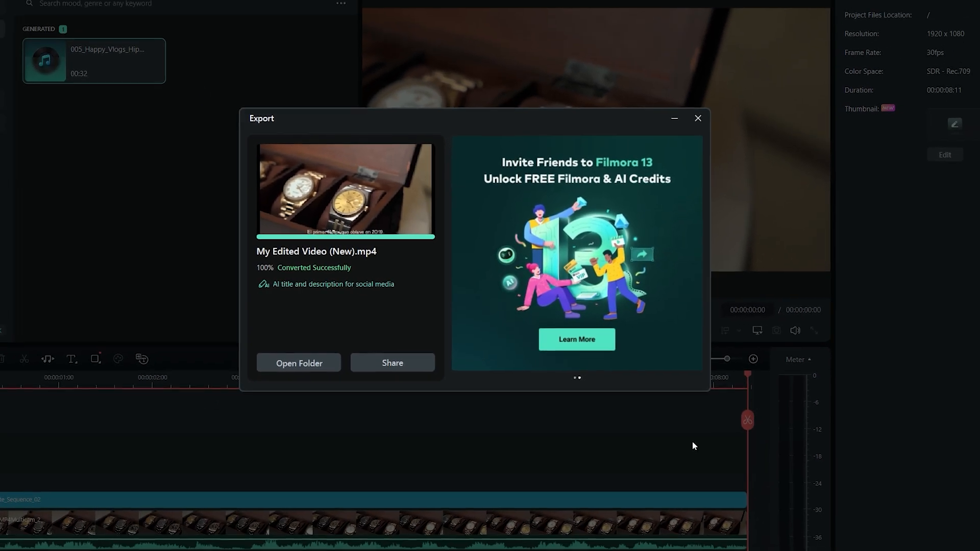
pyautogui.click(577, 340)
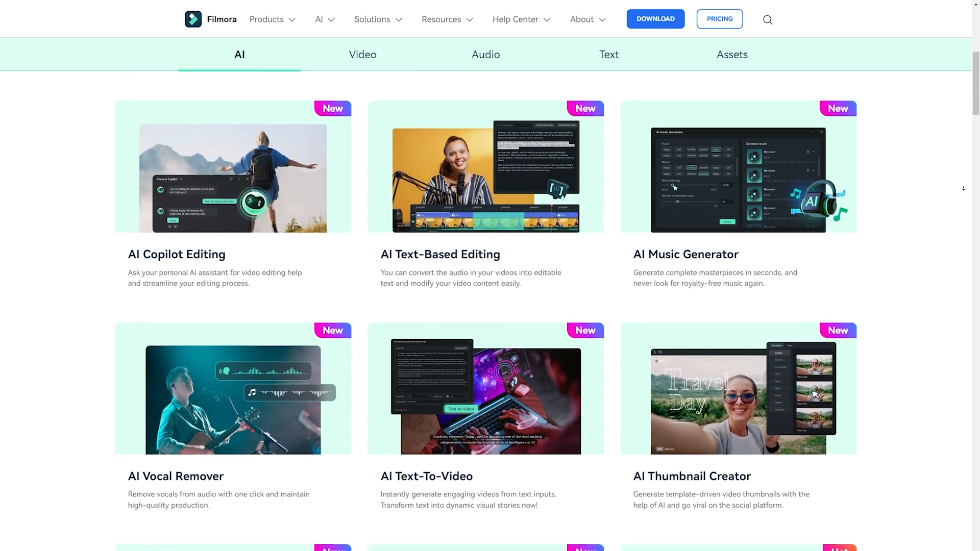
pyautogui.scroll(-3)
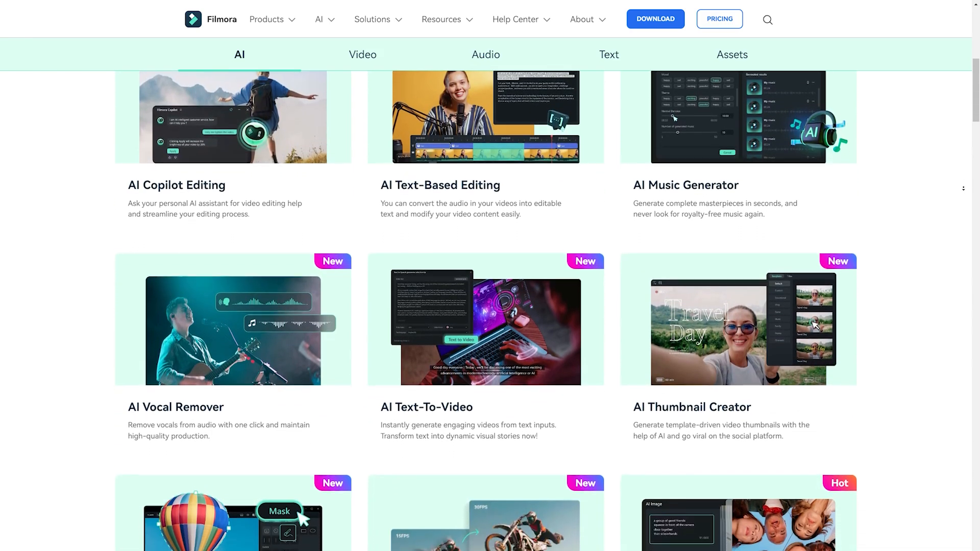